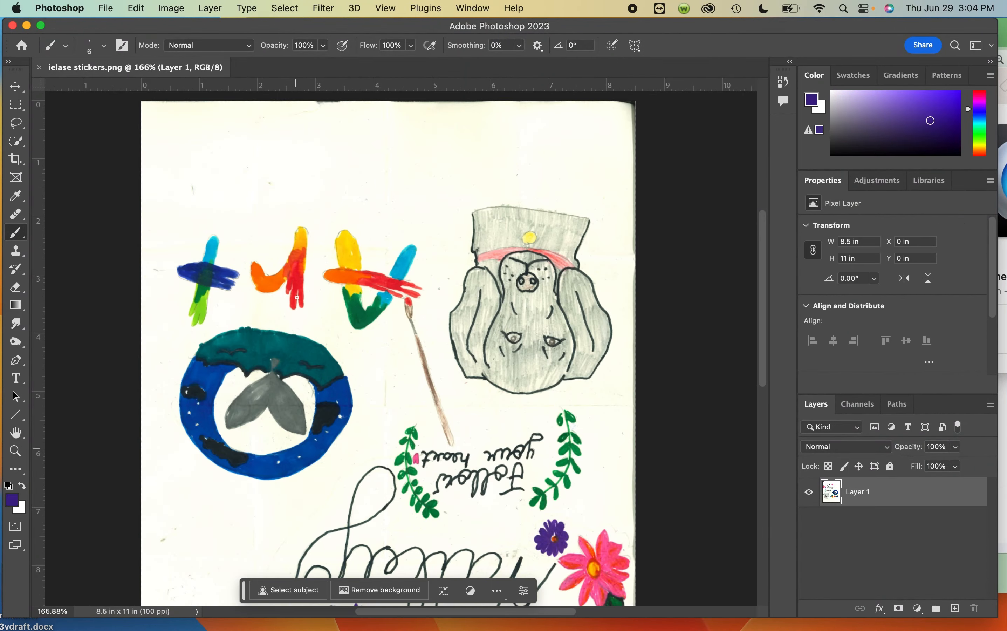
# Open 'ielase stickers fixed.png' from the Desktop as a second document.
pyautogui.click(135, 7)
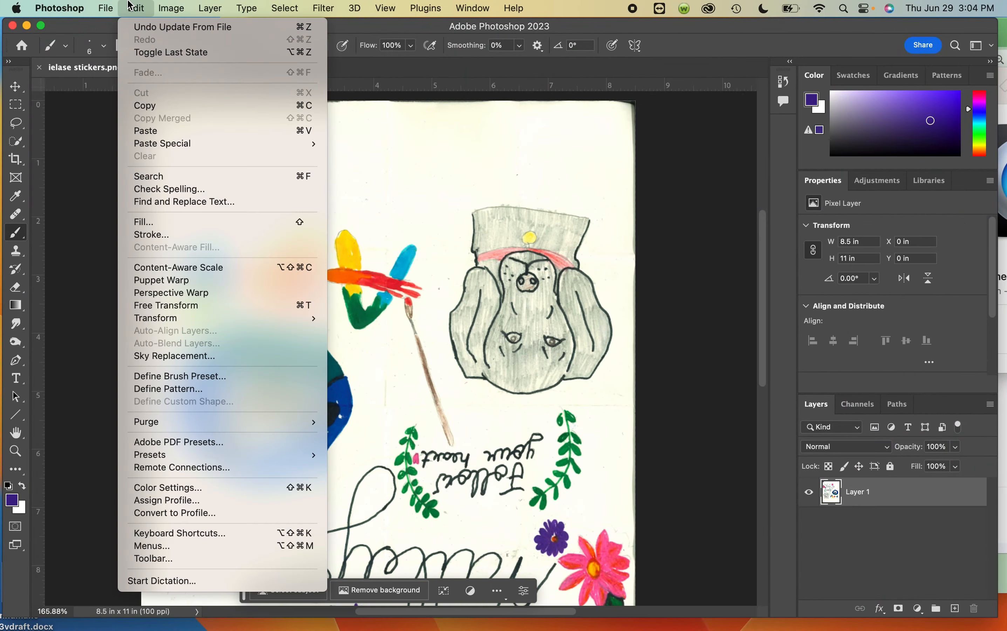
pyautogui.click(105, 8)
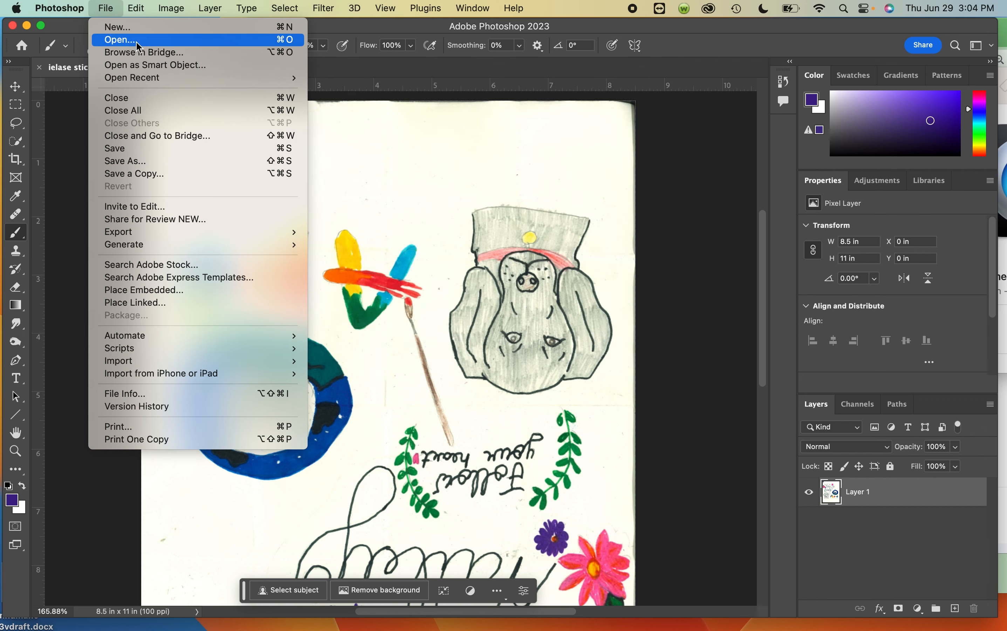
pyautogui.click(120, 39)
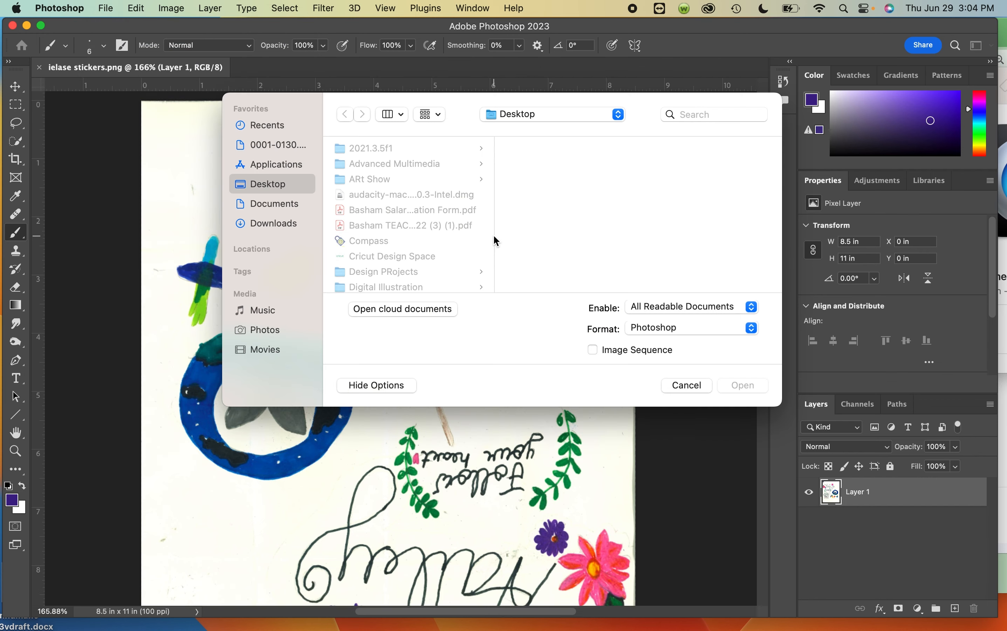
pyautogui.scroll(-3)
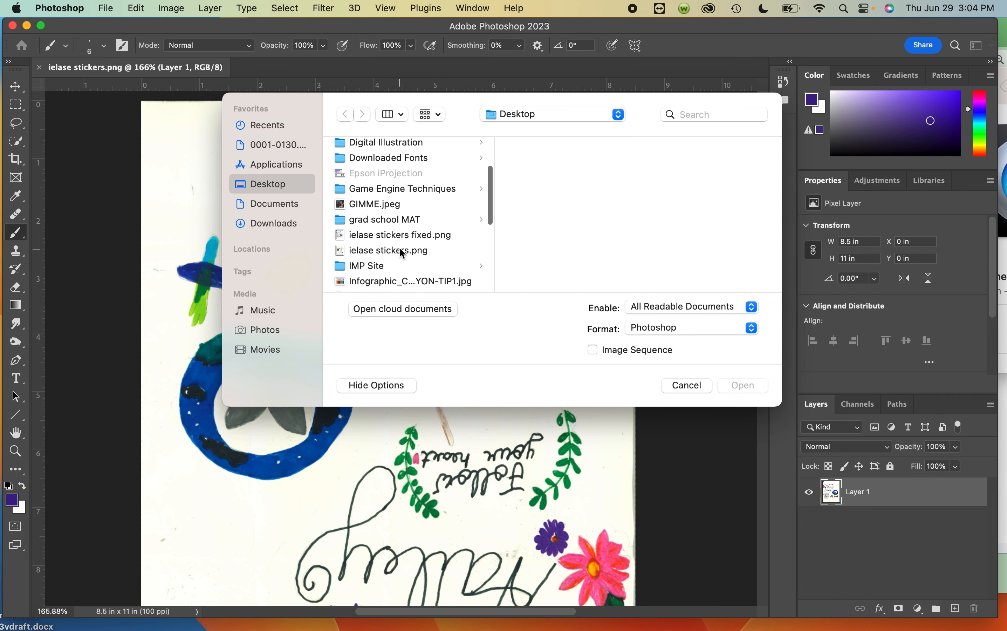
pyautogui.doubleClick(400, 235)
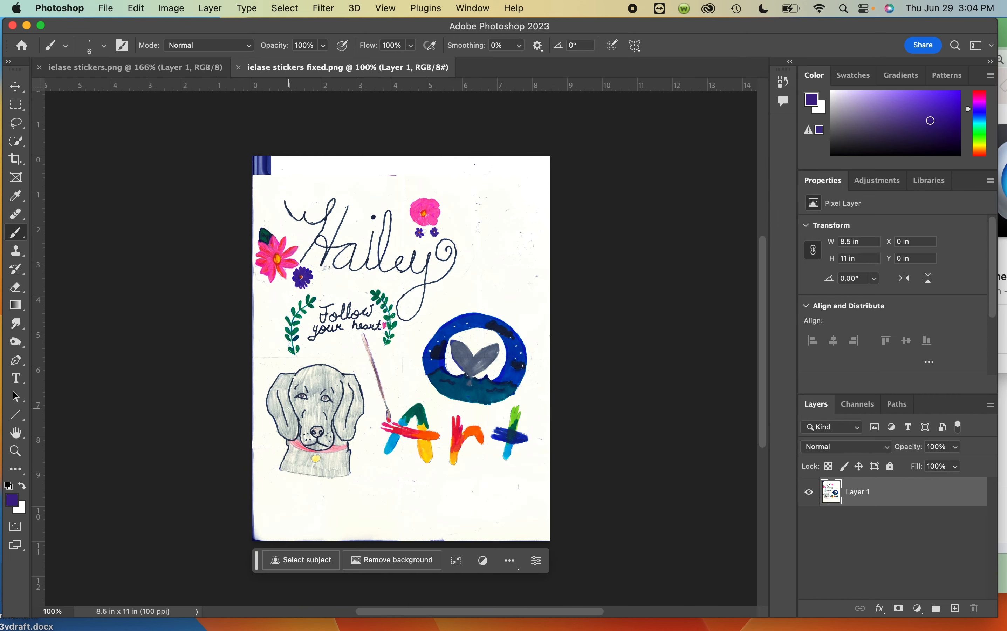
# Rotate the 'ielase stickers.png' scan 180° and browse the Image adjustments menu.
pyautogui.click(170, 8)
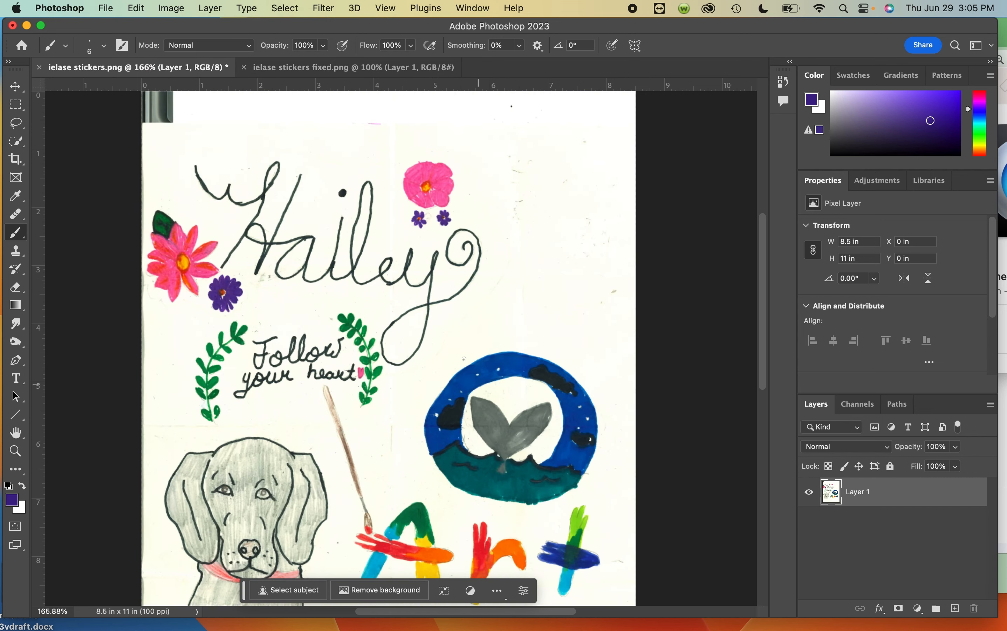
pyautogui.scroll(-3)
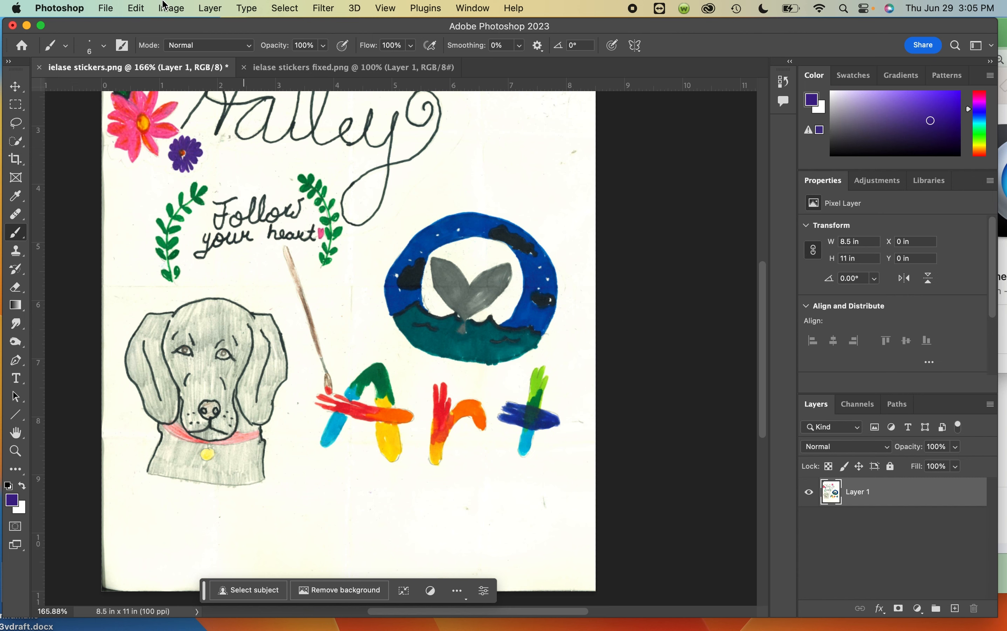
pyautogui.click(170, 7)
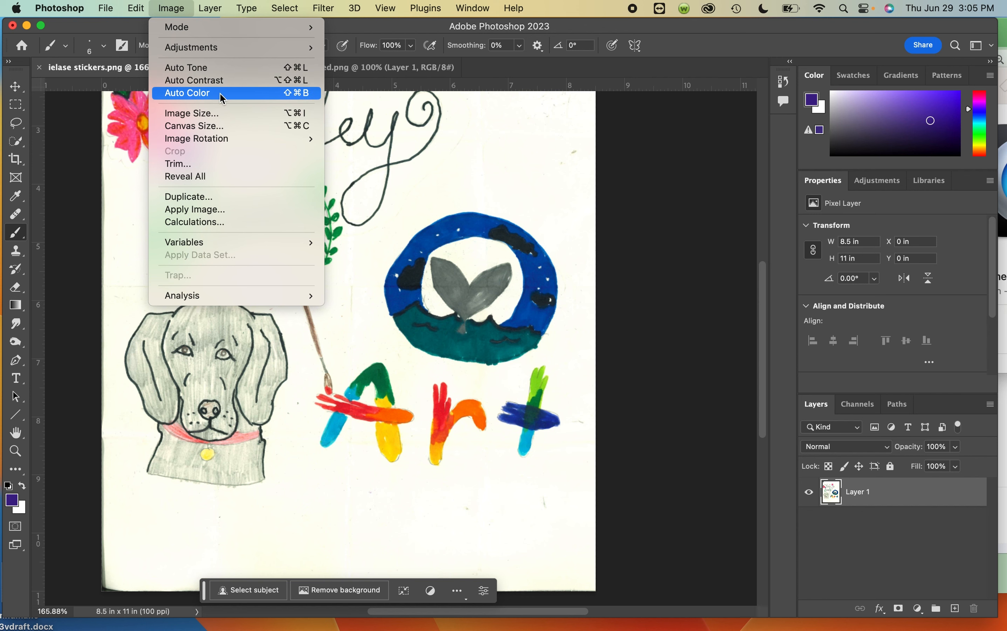
pyautogui.moveTo(190, 47)
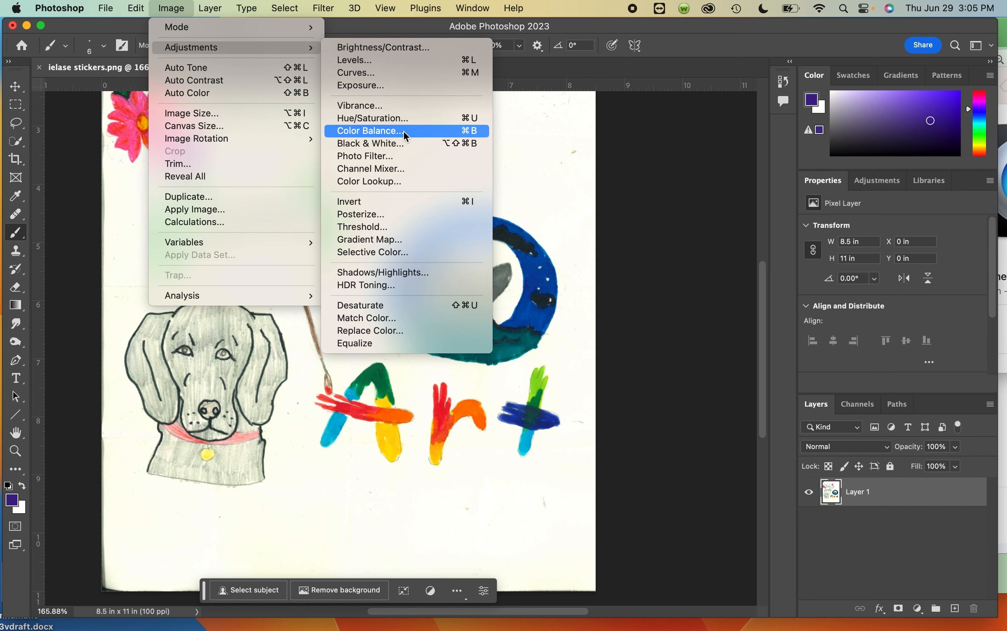
pyautogui.moveTo(394, 138)
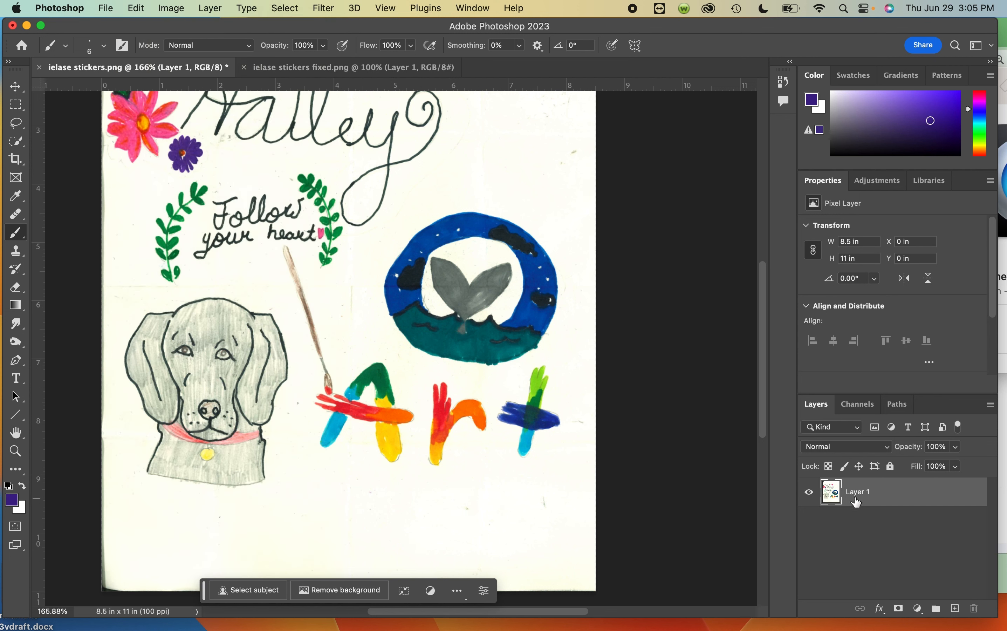
# Add a Color Balance adjustment layer above Layer 1 via the Adjustments panel.
pyautogui.click(472, 8)
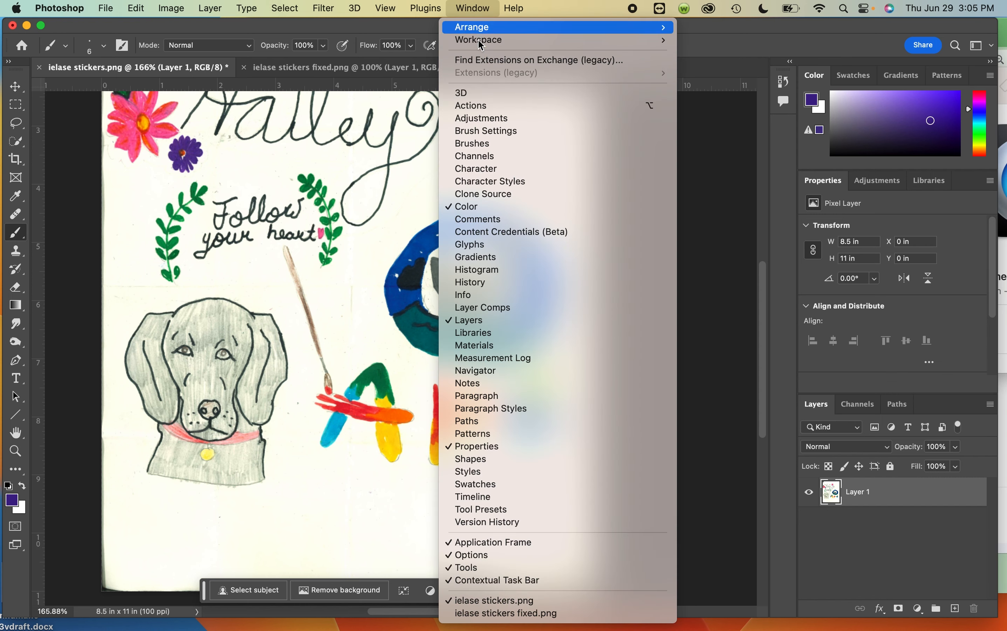
pyautogui.click(877, 181)
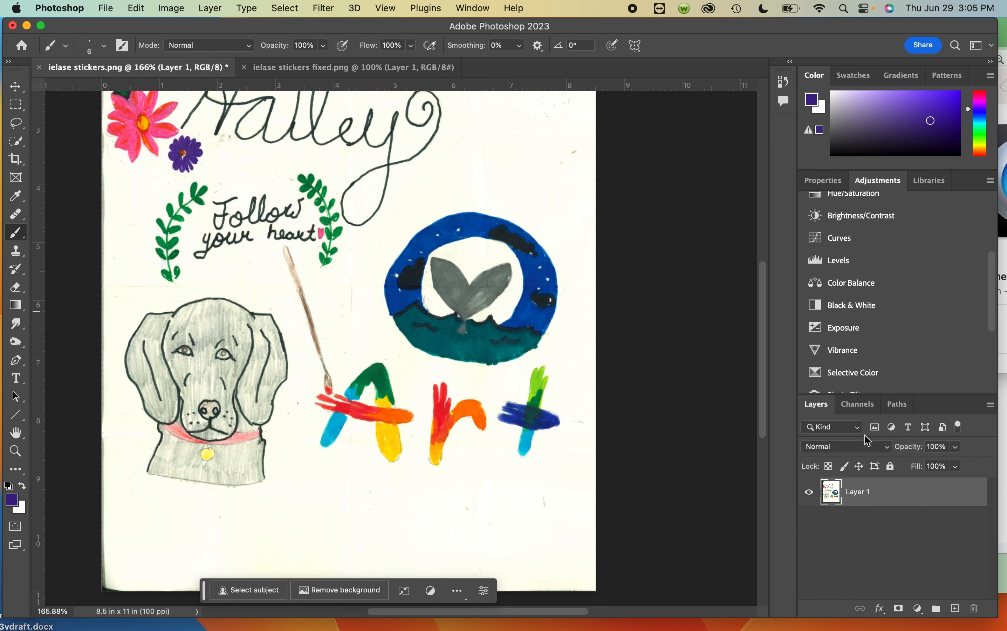
pyautogui.moveTo(873, 292)
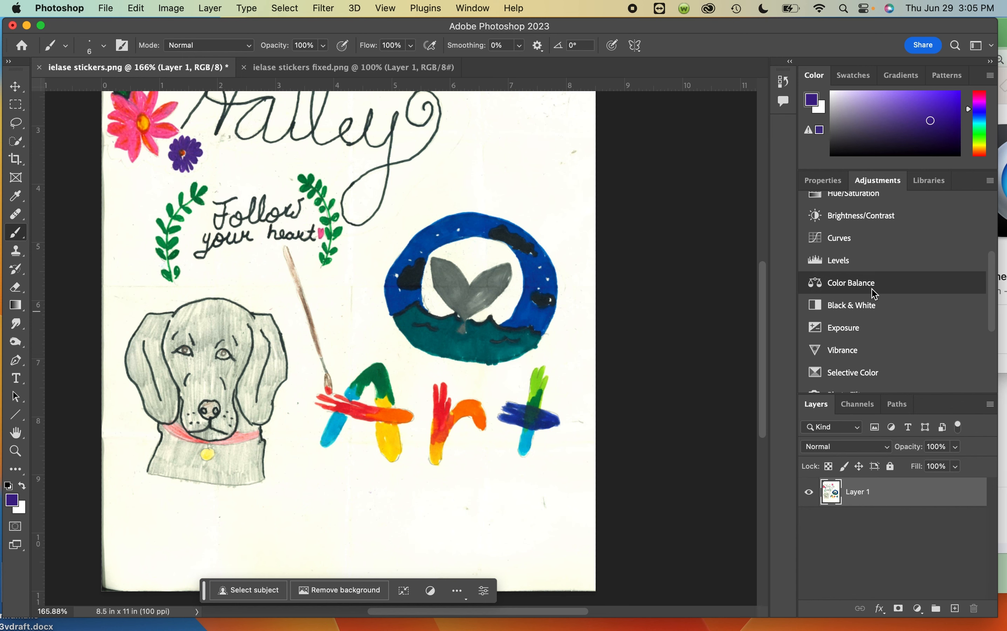
pyautogui.click(851, 282)
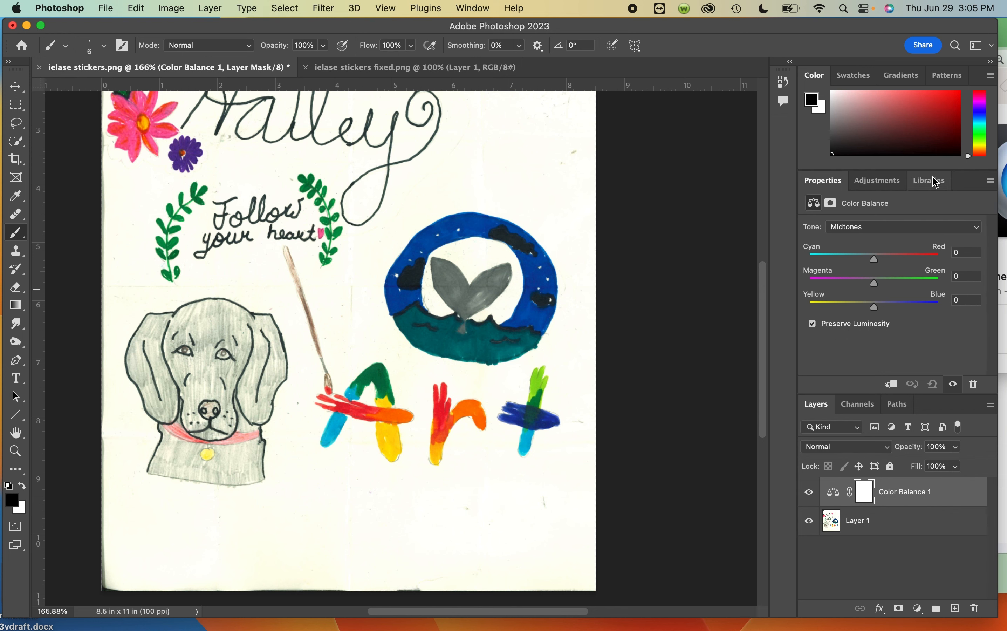
pyautogui.moveTo(785, 331)
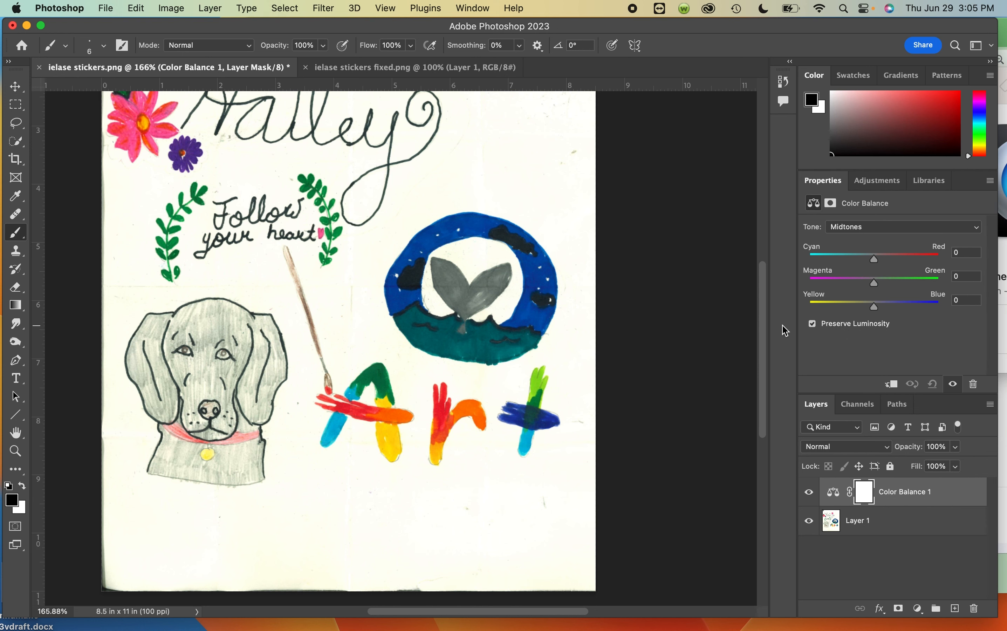
pyautogui.moveTo(881, 309)
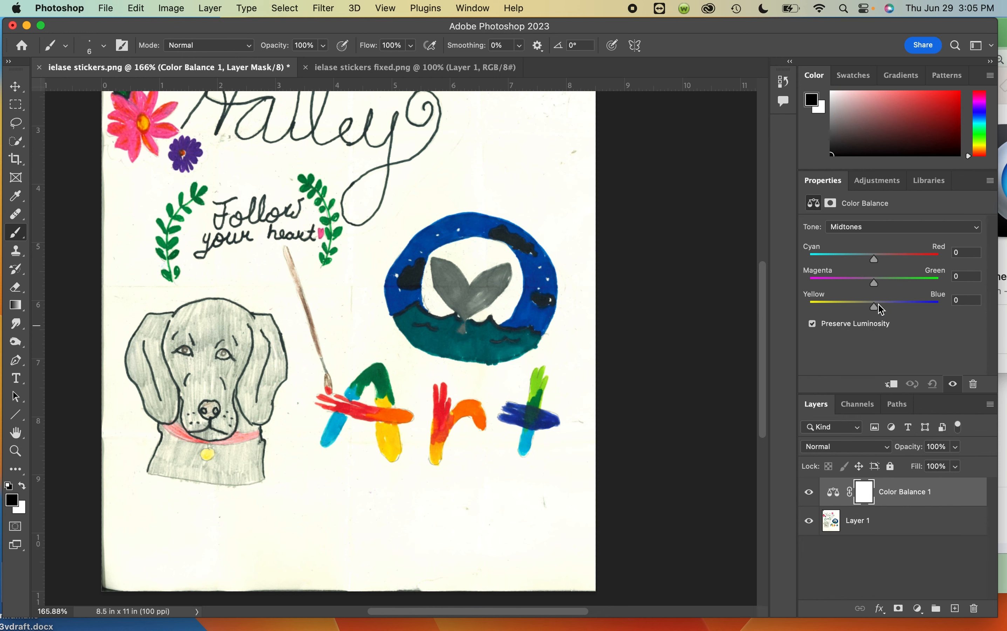
pyautogui.moveTo(876, 313)
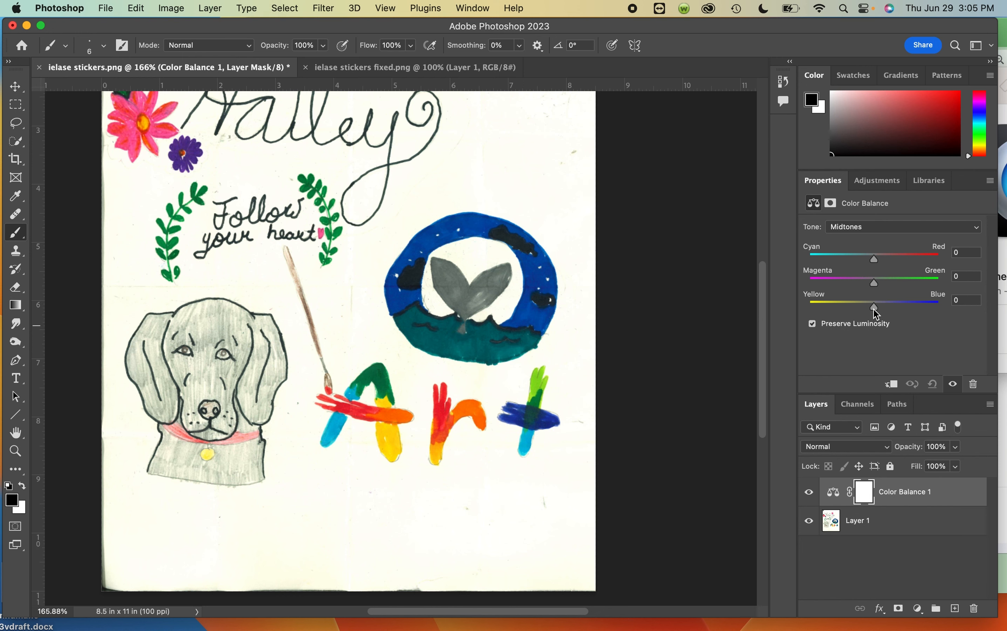
# Set the Color Balance midtones Yellow–Blue slider to +100.
pyautogui.moveTo(873, 308); pyautogui.dragTo(908, 308)
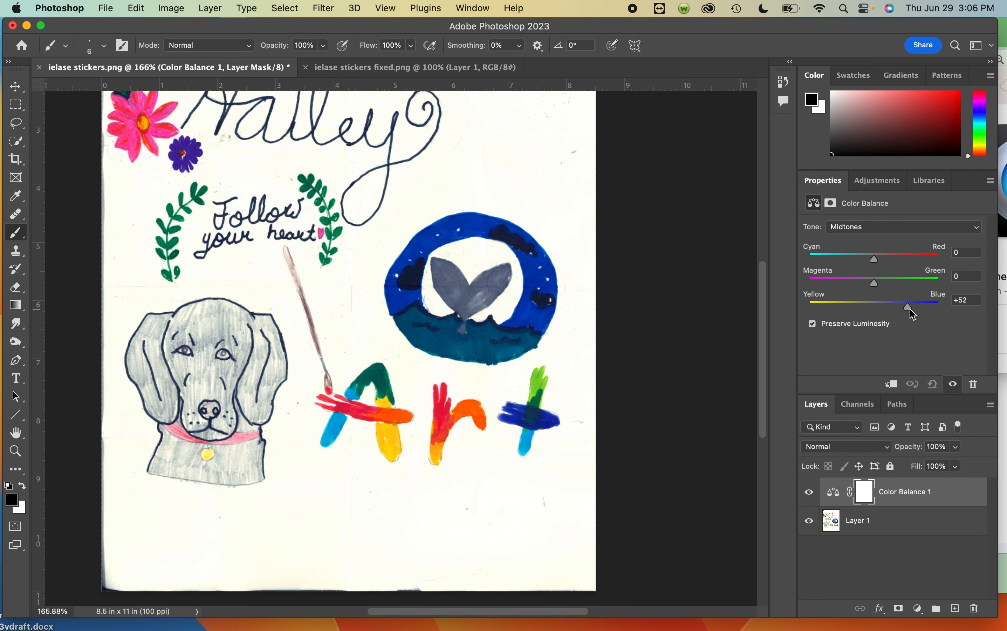
pyautogui.moveTo(890, 308); pyautogui.dragTo(926, 307)
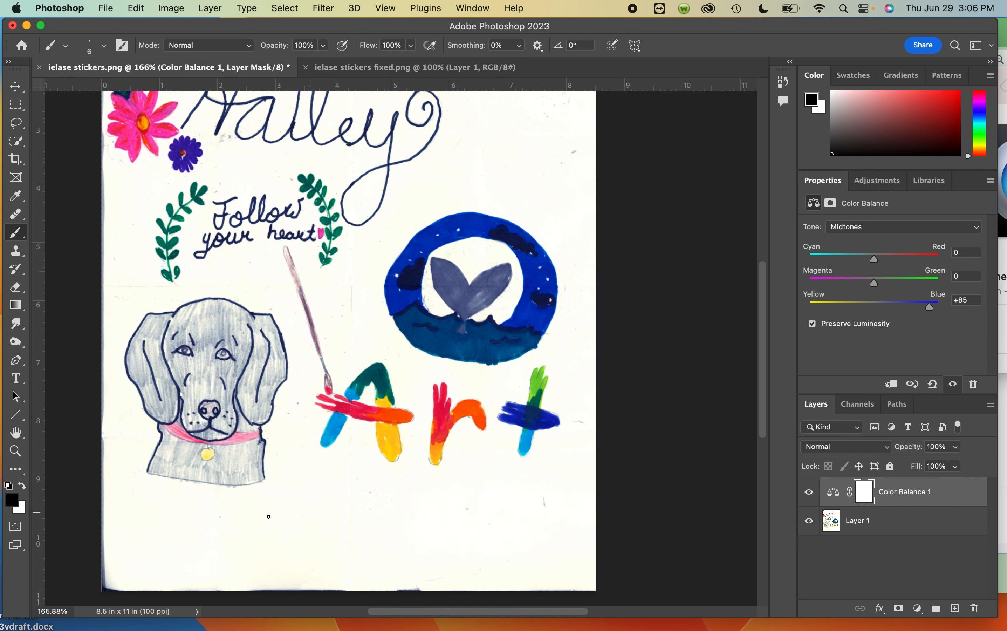
pyautogui.moveTo(190, 364)
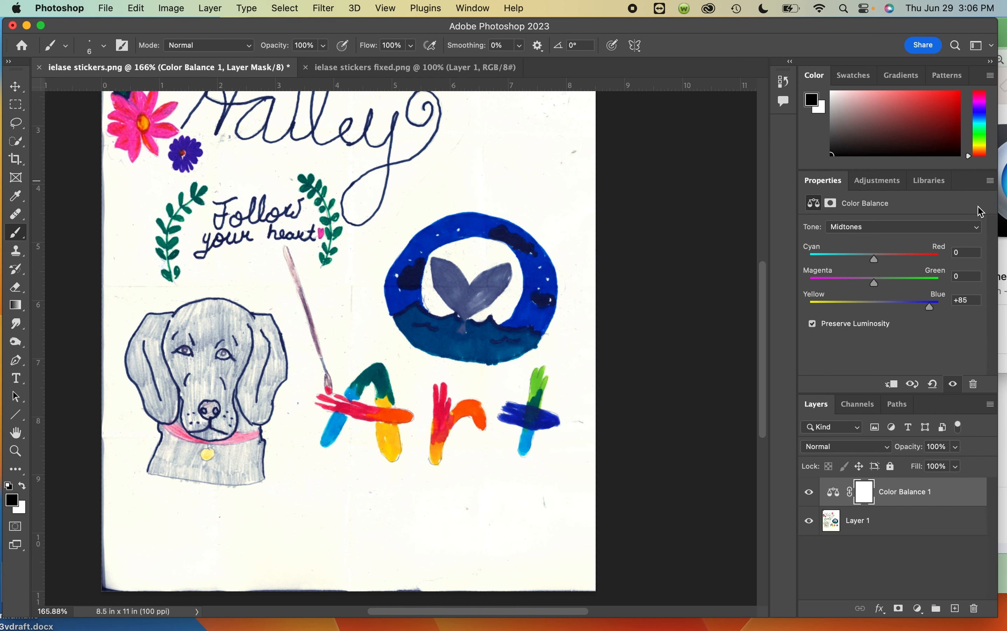
pyautogui.moveTo(929, 306); pyautogui.dragTo(939, 306)
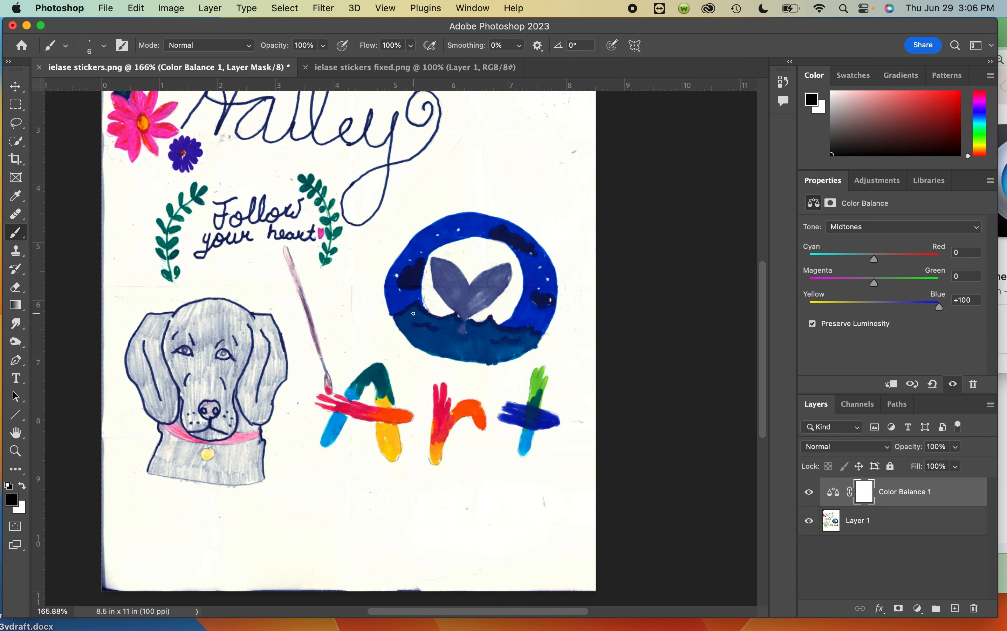
pyautogui.moveTo(389, 140)
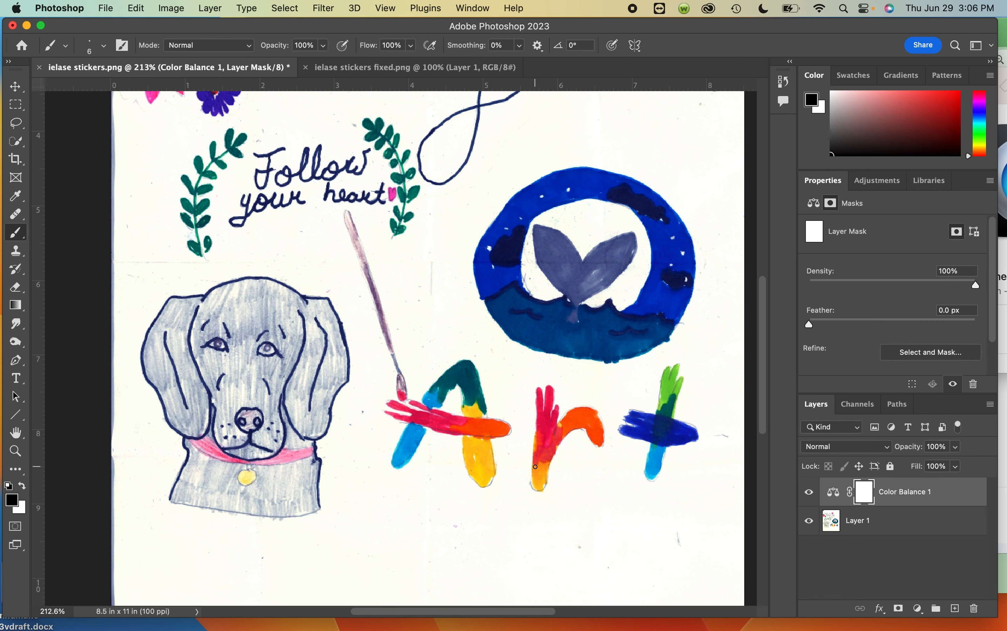
pyautogui.moveTo(55, 333)
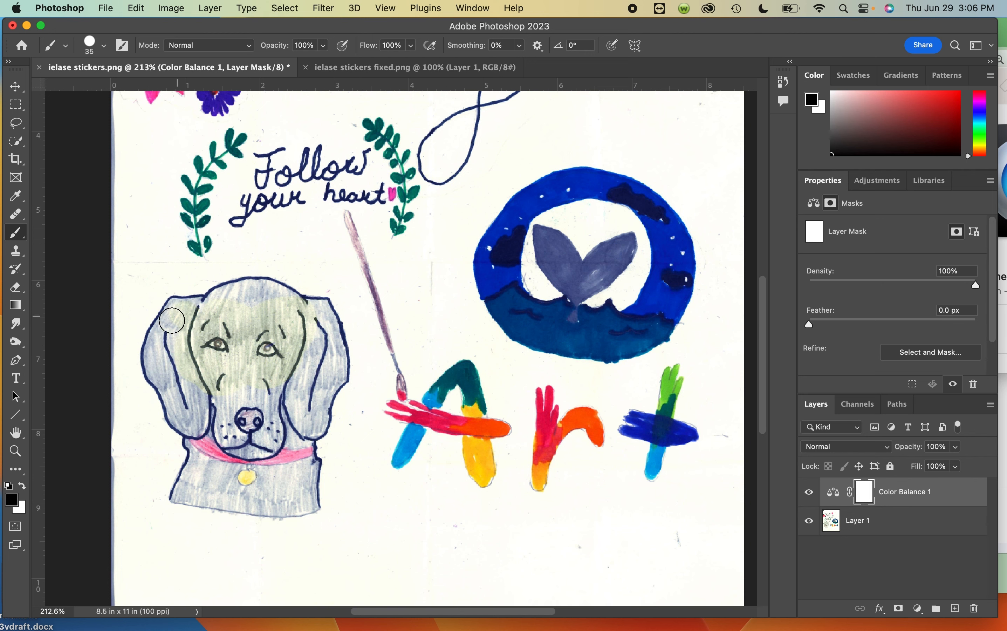
# Paint black on the Color Balance mask over the dog's head, face and the whale tail.
pyautogui.moveTo(173, 320); pyautogui.dragTo(314, 378)
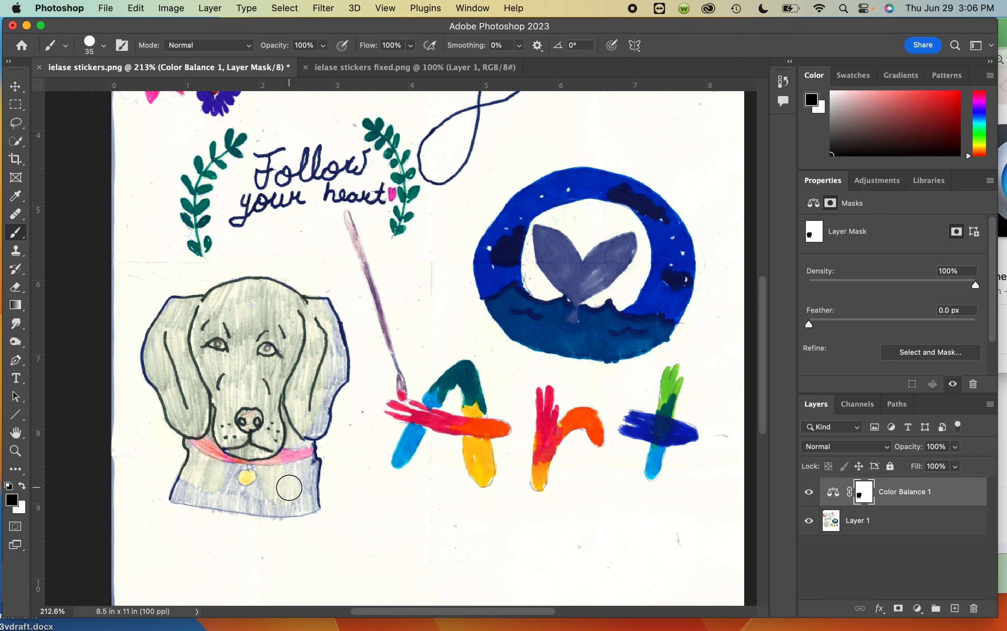
pyautogui.moveTo(290, 488); pyautogui.dragTo(242, 509)
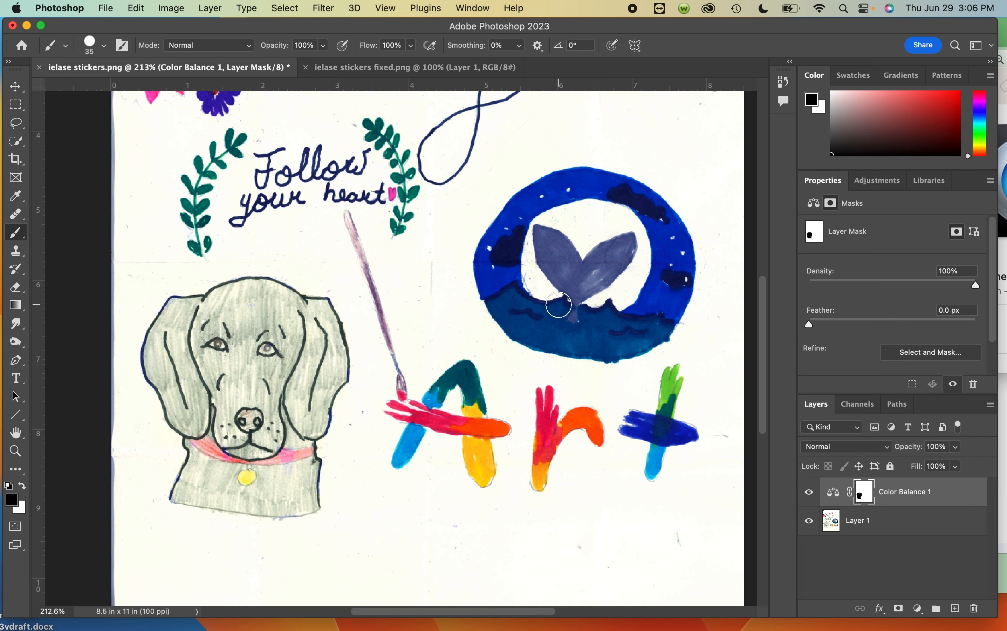
pyautogui.moveTo(559, 306); pyautogui.dragTo(514, 319)
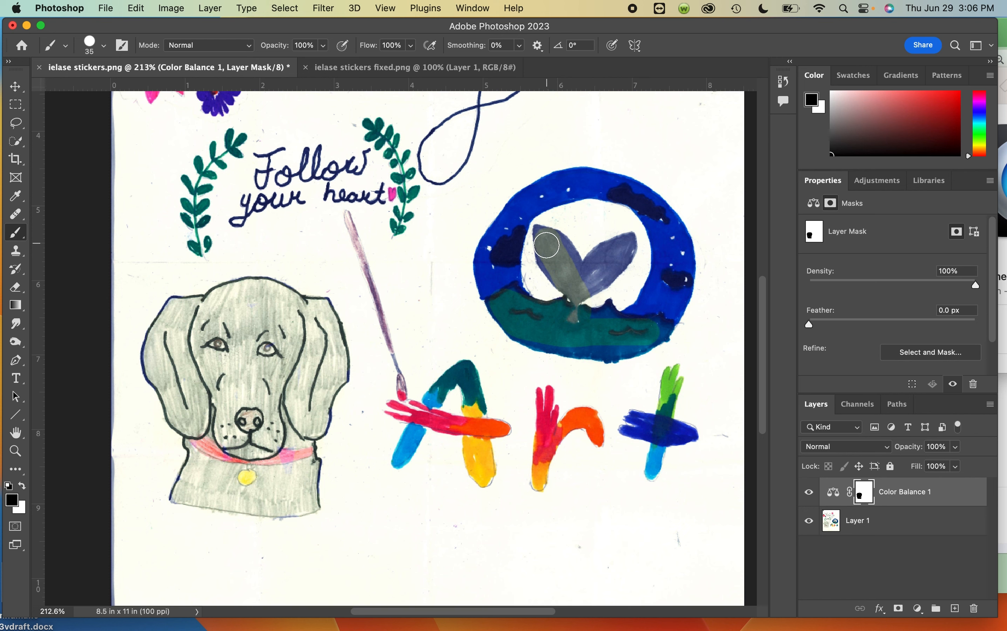
pyautogui.moveTo(546, 246); pyautogui.dragTo(626, 246)
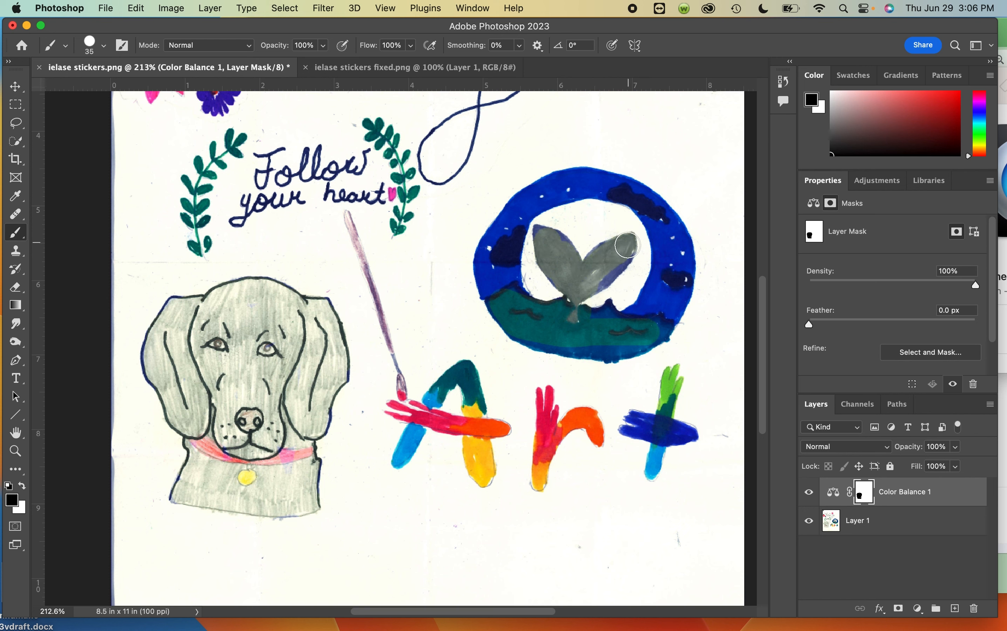
pyautogui.moveTo(627, 246); pyautogui.dragTo(648, 337)
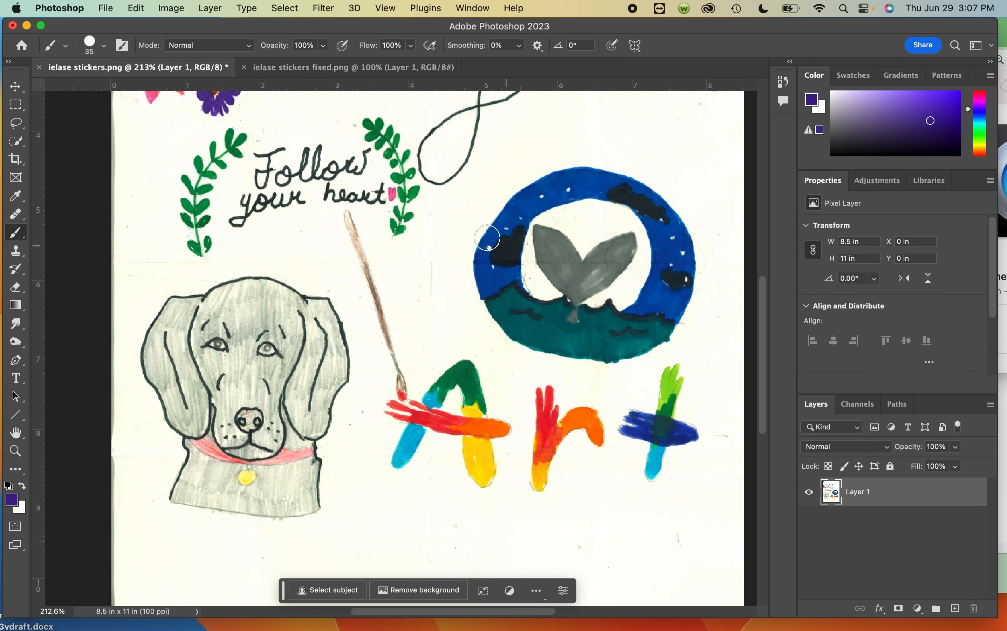
# Bring up Image > Adjustments > Color Balance… directly on the merged Layer 1.
pyautogui.click(171, 7)
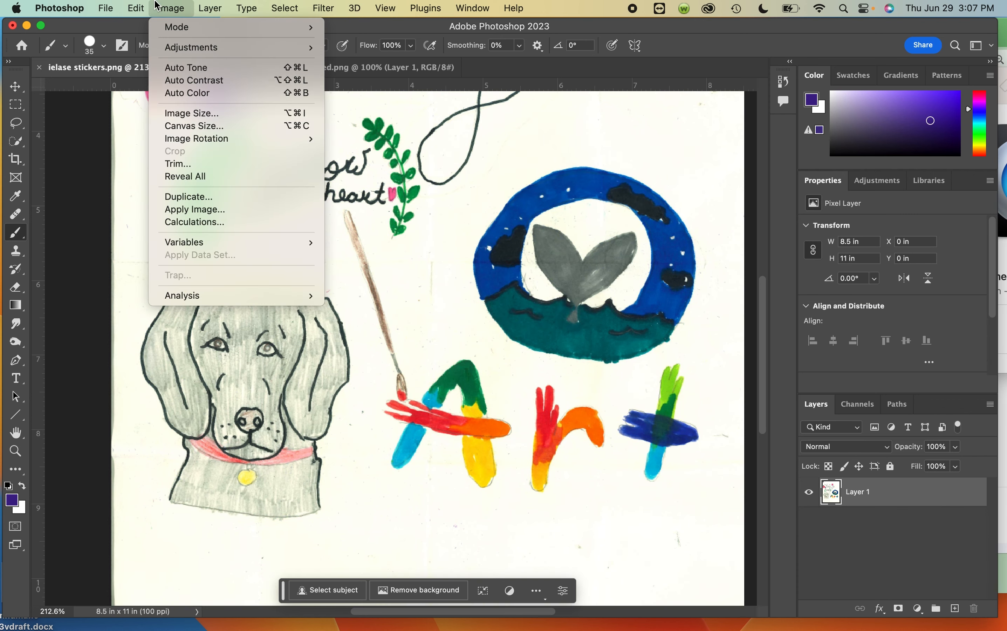
pyautogui.moveTo(191, 47)
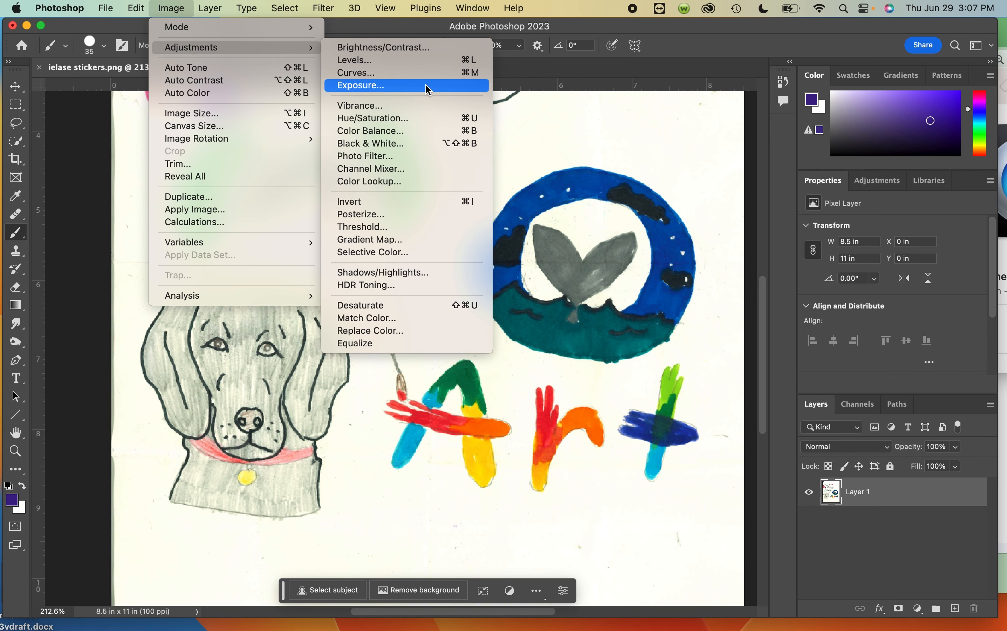
pyautogui.click(370, 130)
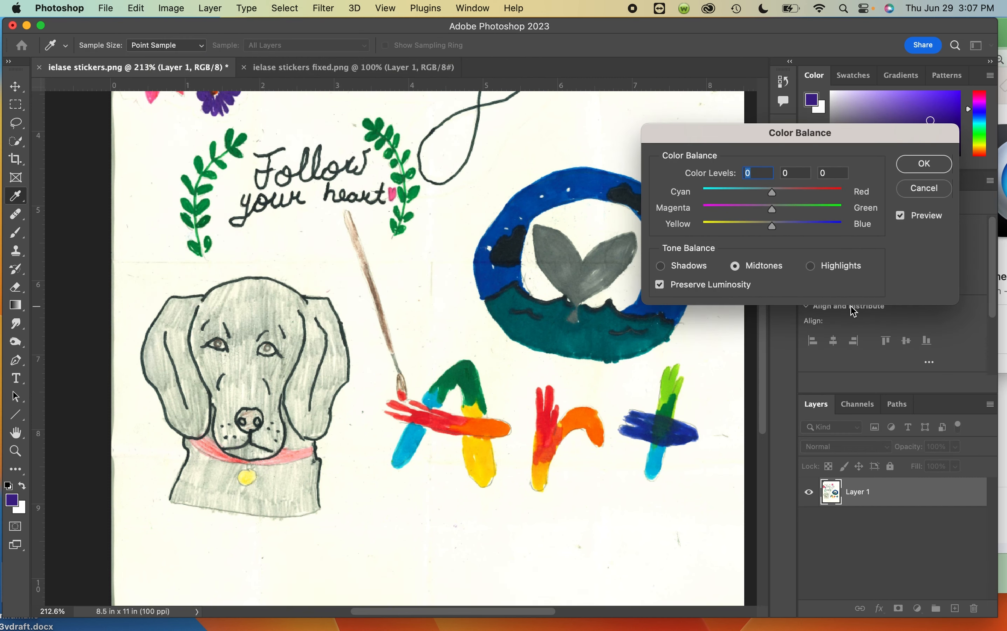
# Try midtones +50 blue, shadows +1 and highlights about +24 blue in the dialog.
pyautogui.moveTo(772, 227); pyautogui.dragTo(771, 226)
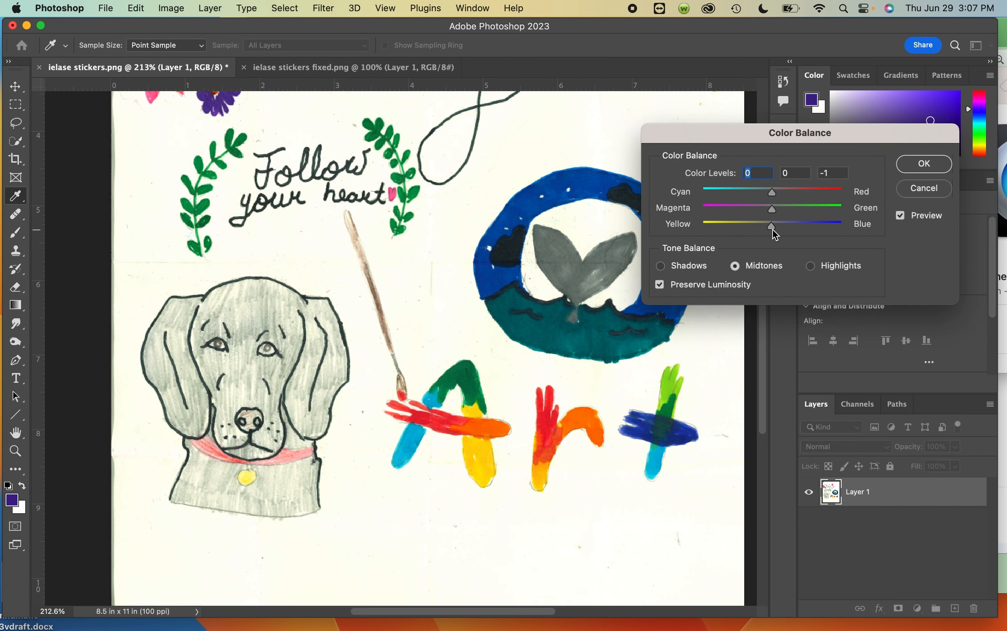
pyautogui.moveTo(769, 227); pyautogui.dragTo(805, 227)
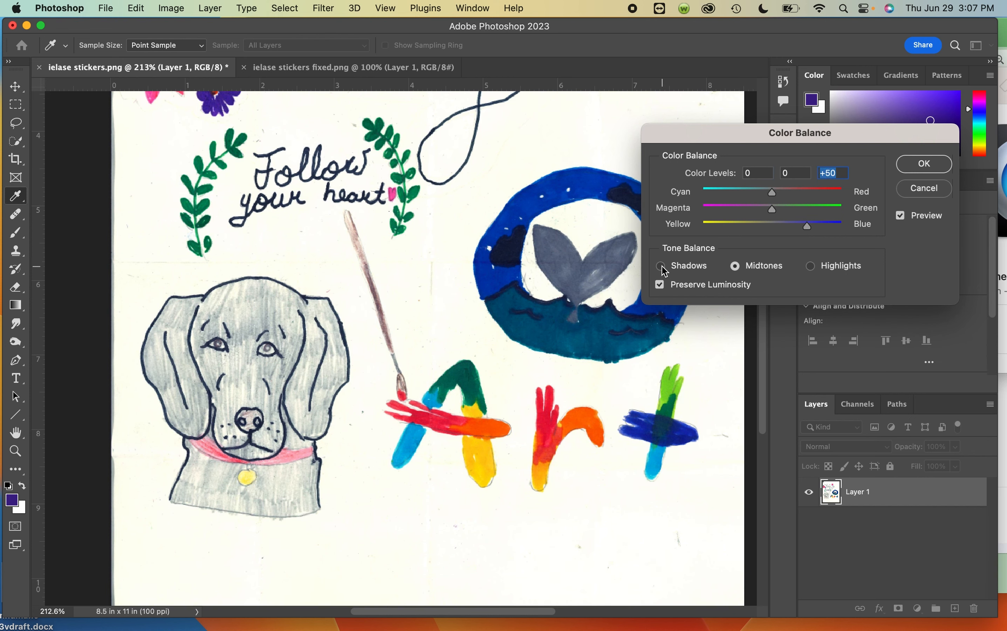
pyautogui.click(664, 266)
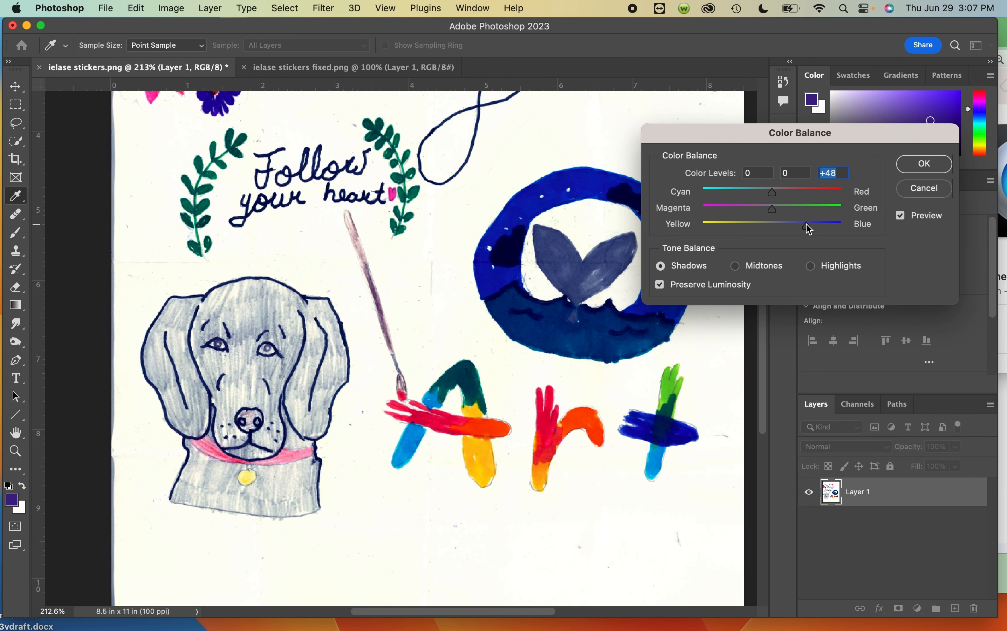
pyautogui.write('1')
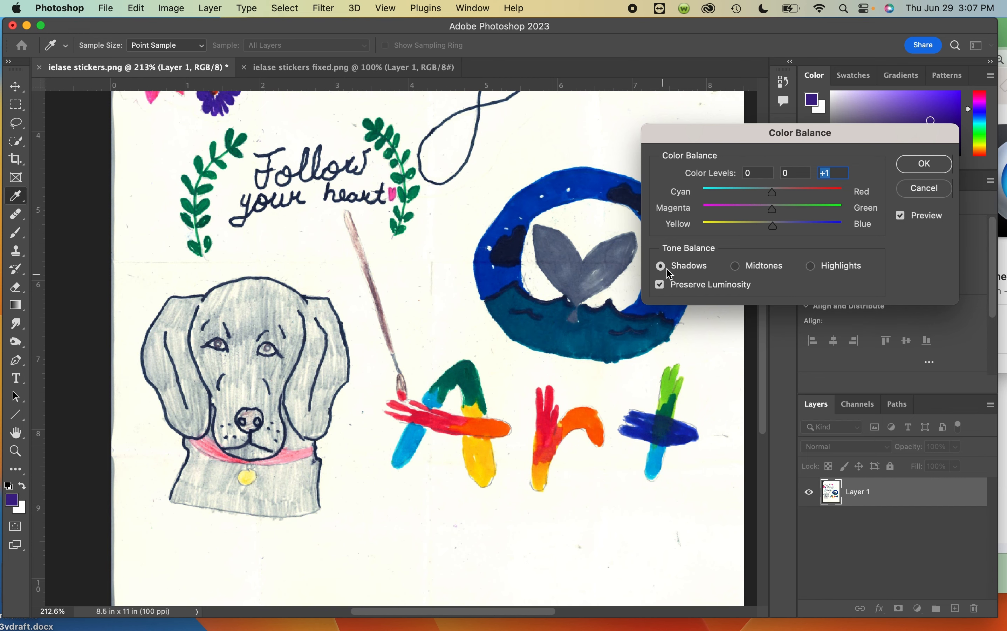
pyautogui.moveTo(773, 225); pyautogui.dragTo(791, 226)
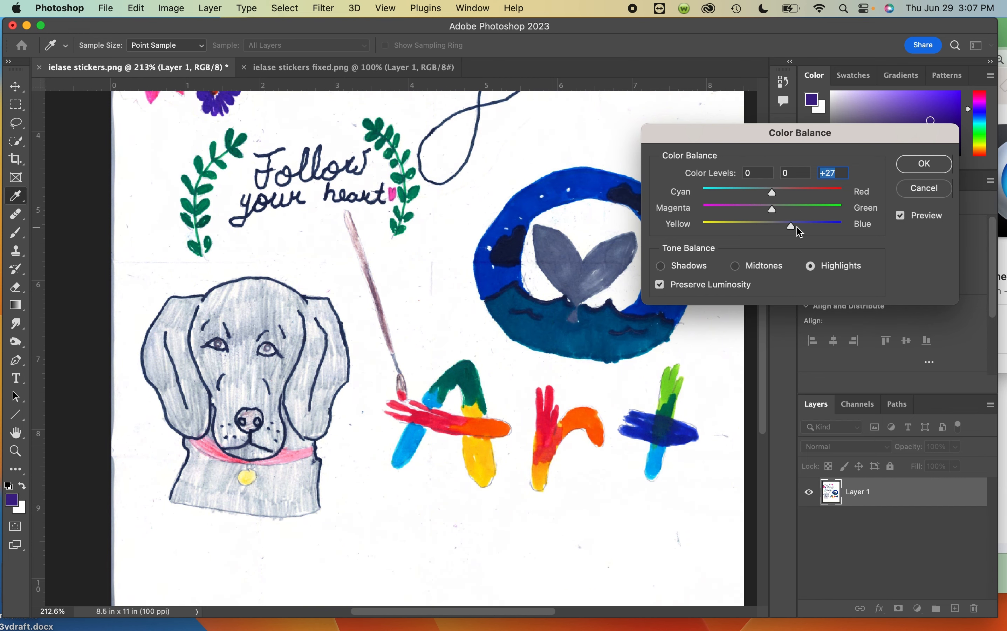
pyautogui.moveTo(791, 227); pyautogui.dragTo(795, 226)
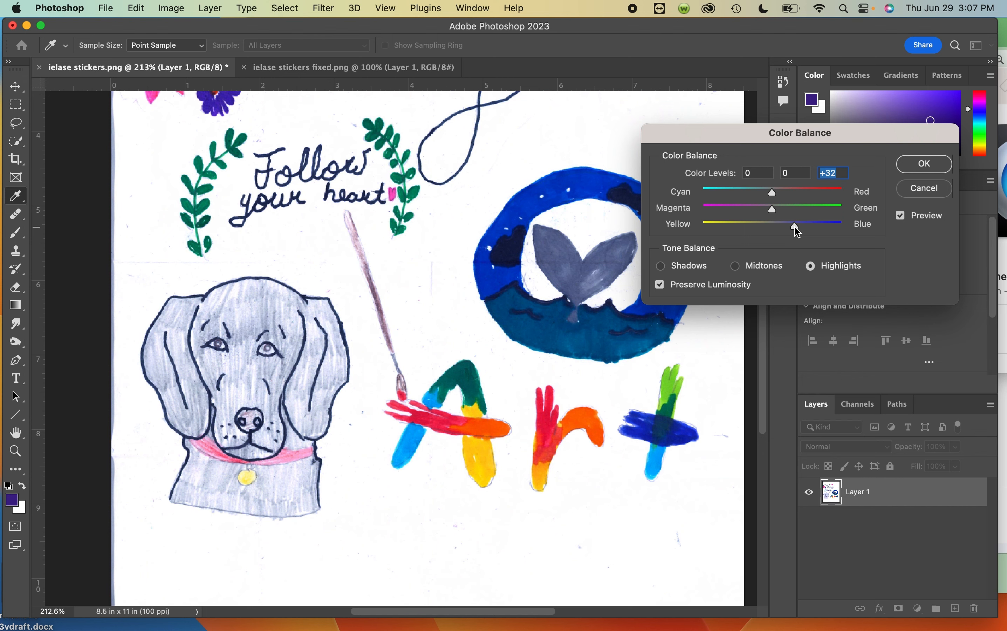
pyautogui.moveTo(795, 226); pyautogui.dragTo(788, 226)
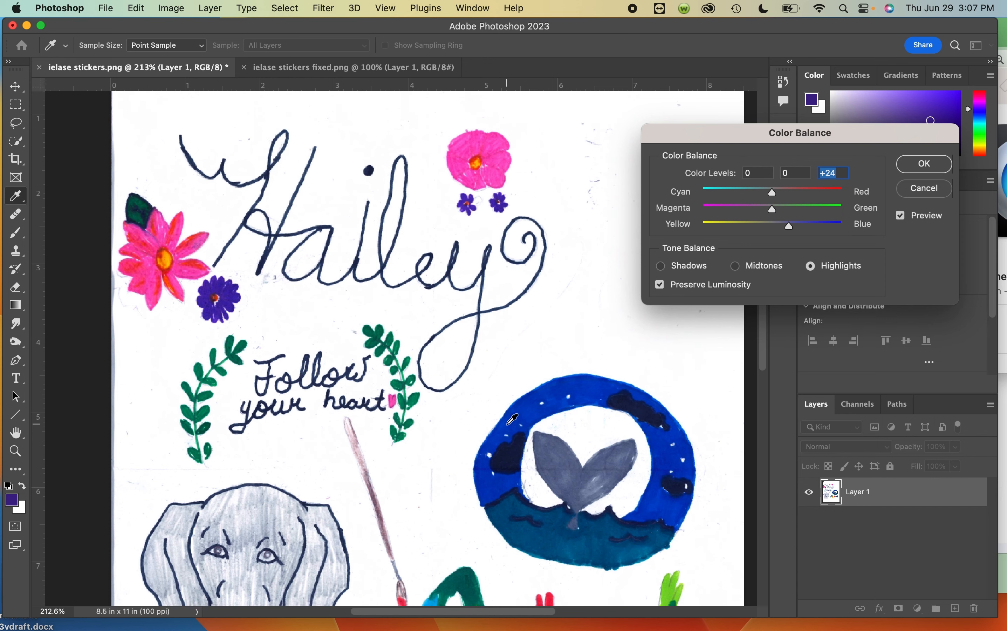
pyautogui.scroll(-3)
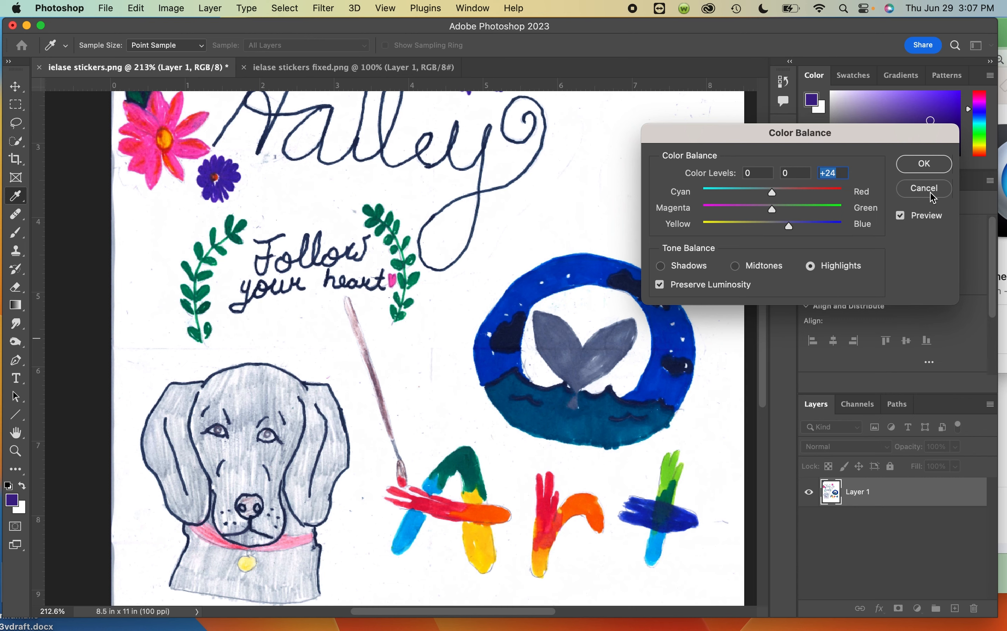
# Cancel the Color Balance dialog, leaving the paper its original warm tone.
pyautogui.click(924, 189)
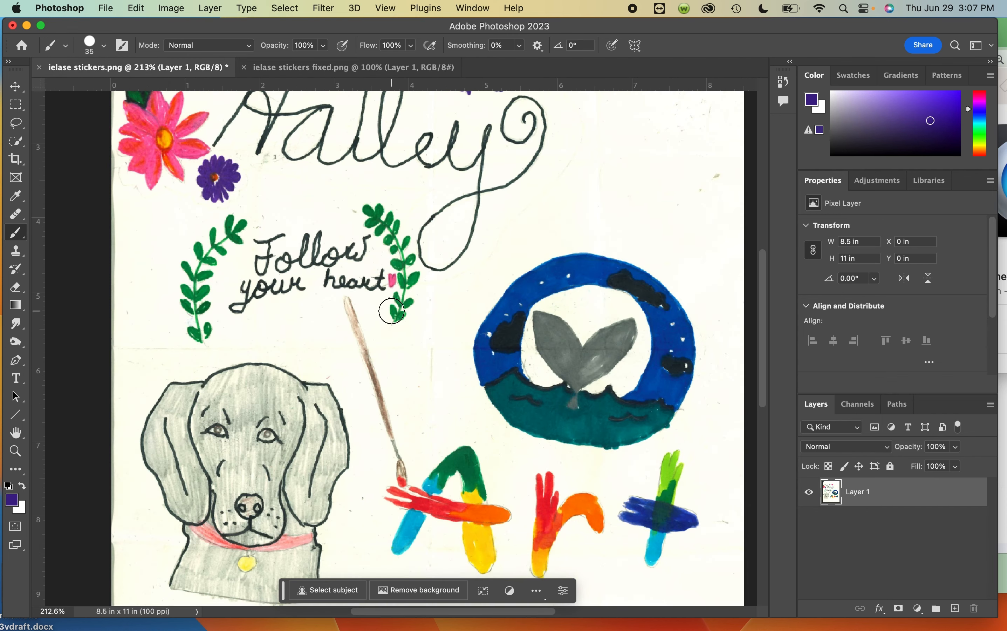
pyautogui.moveTo(385, 315)
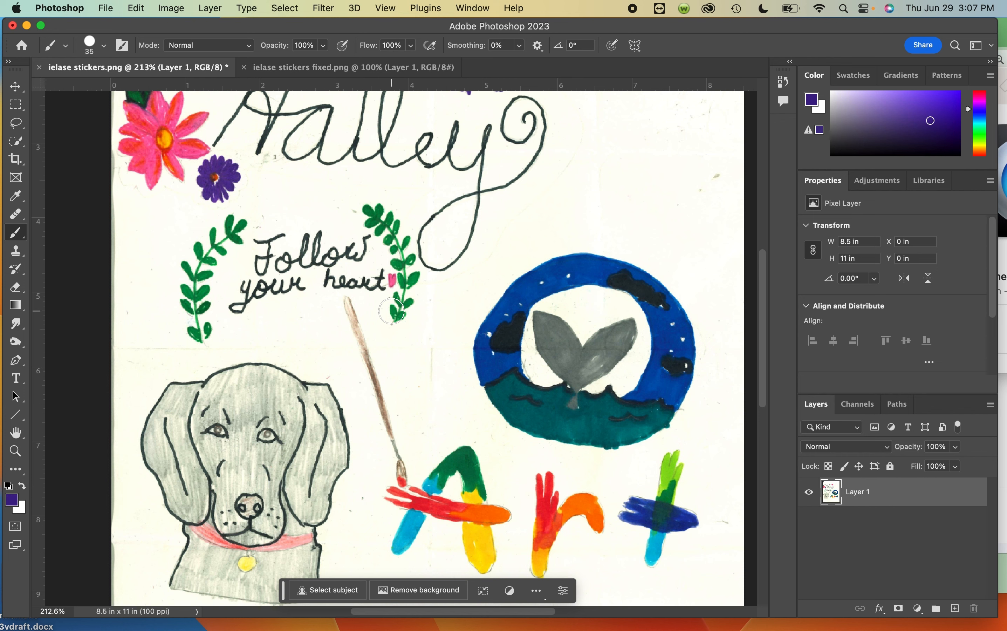
pyautogui.moveTo(508, 365)
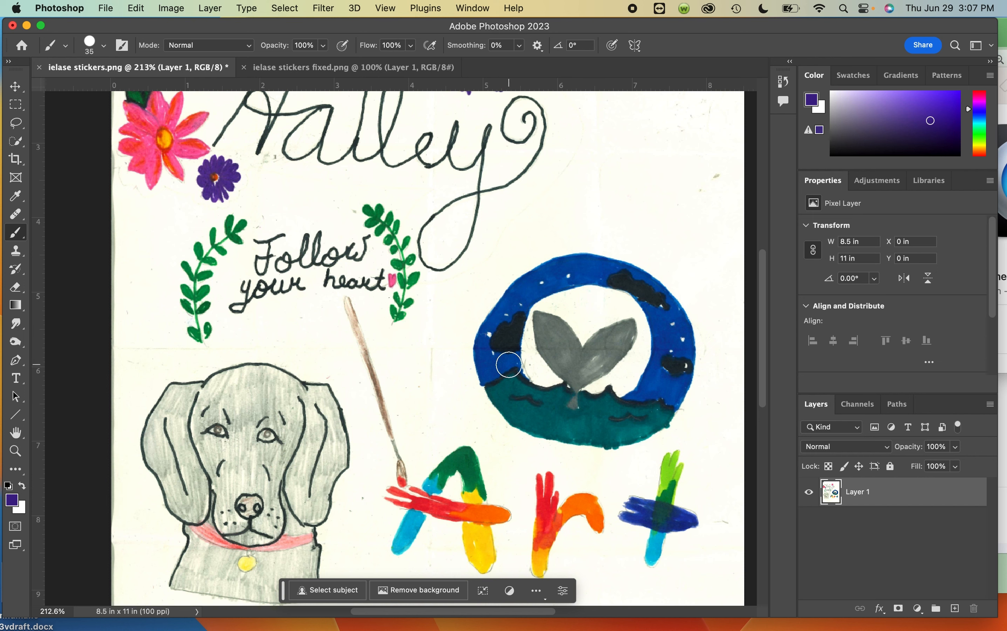
pyautogui.moveTo(343, 337)
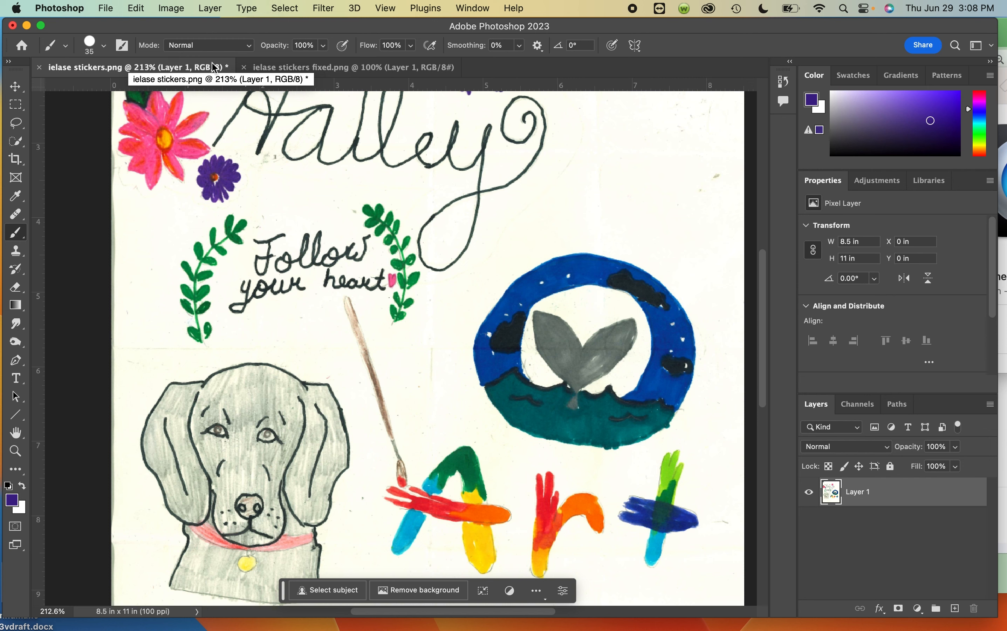
pyautogui.click(171, 8)
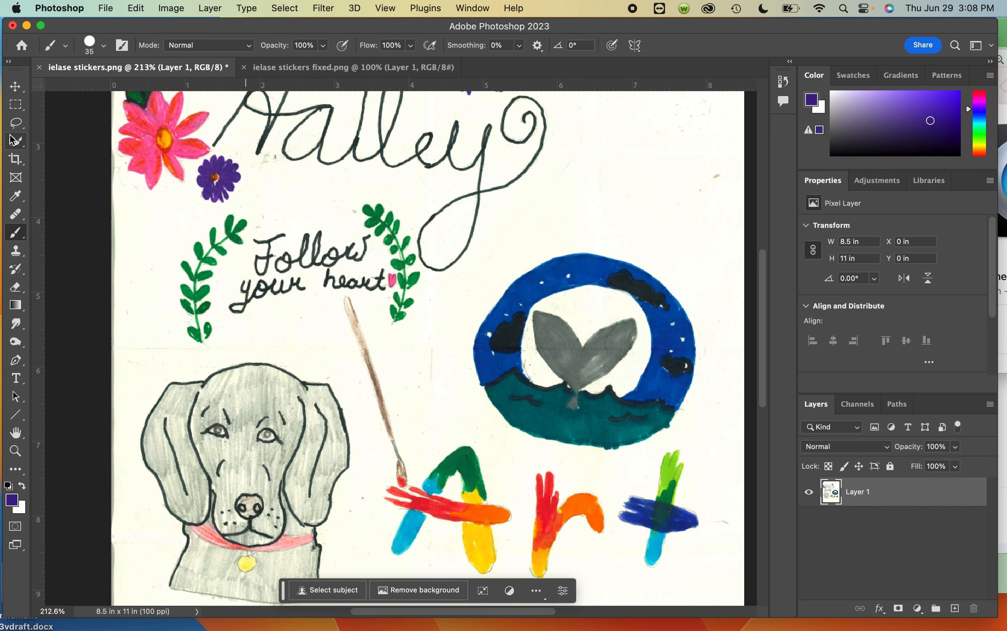
# Select the white paper background with the Magic Wand at tolerance 16.
pyautogui.click(15, 141)
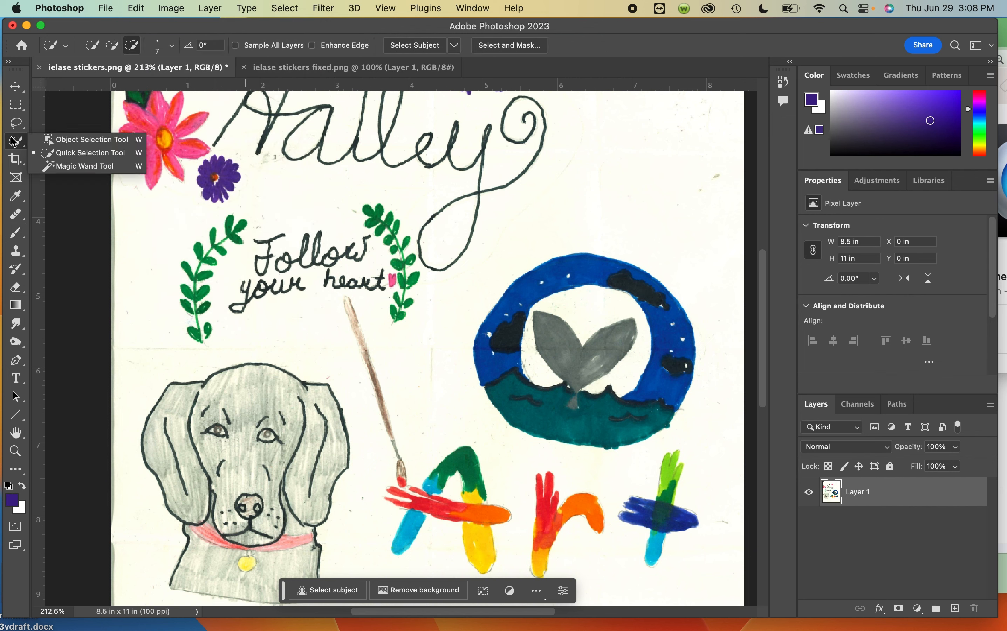
pyautogui.click(83, 165)
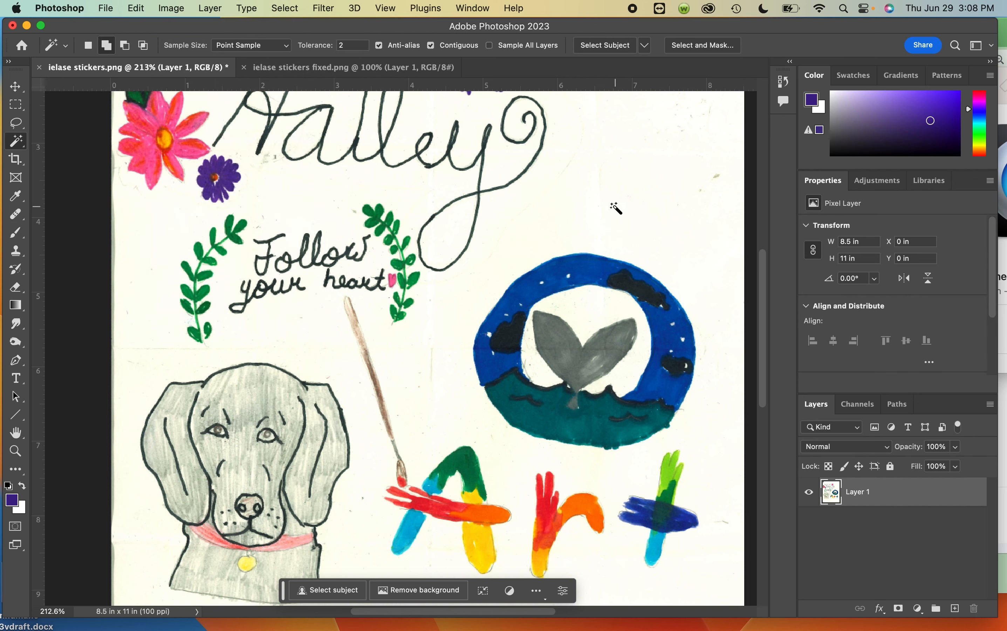
pyautogui.click(630, 205)
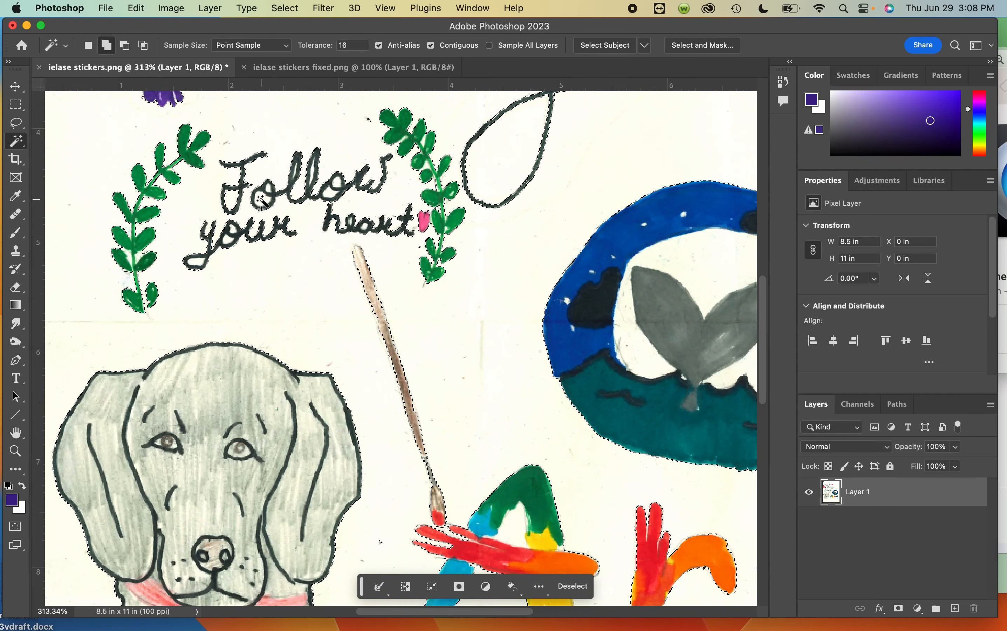
pyautogui.moveTo(228, 244)
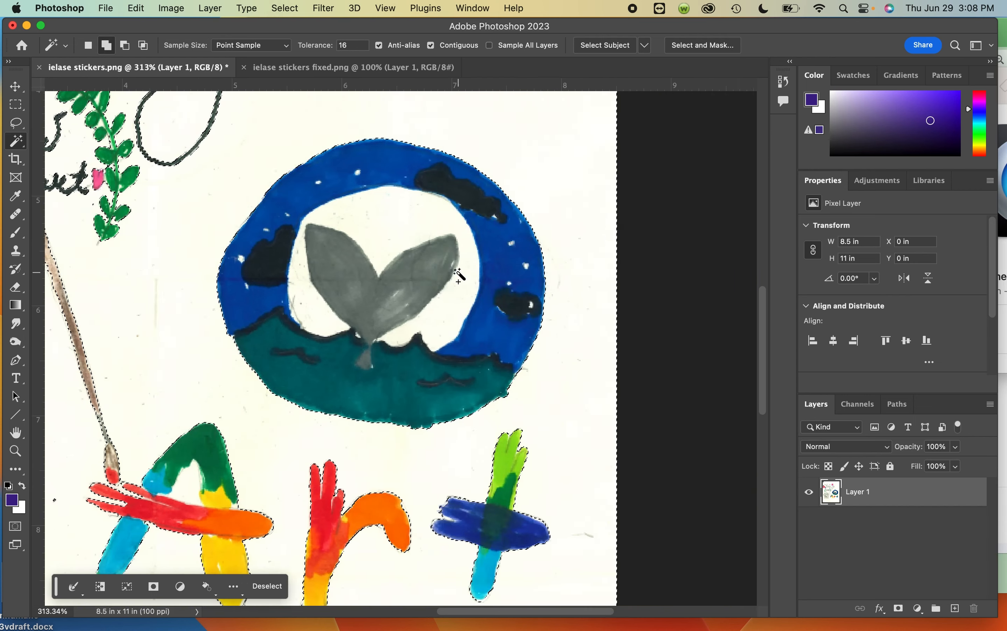
pyautogui.scroll(-3)
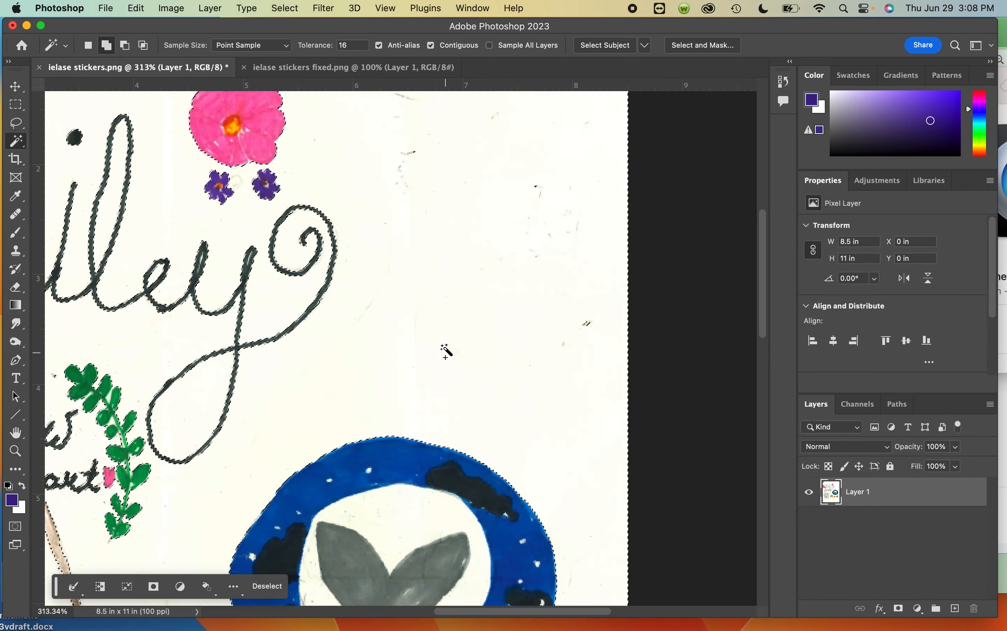
pyautogui.scroll(-3)
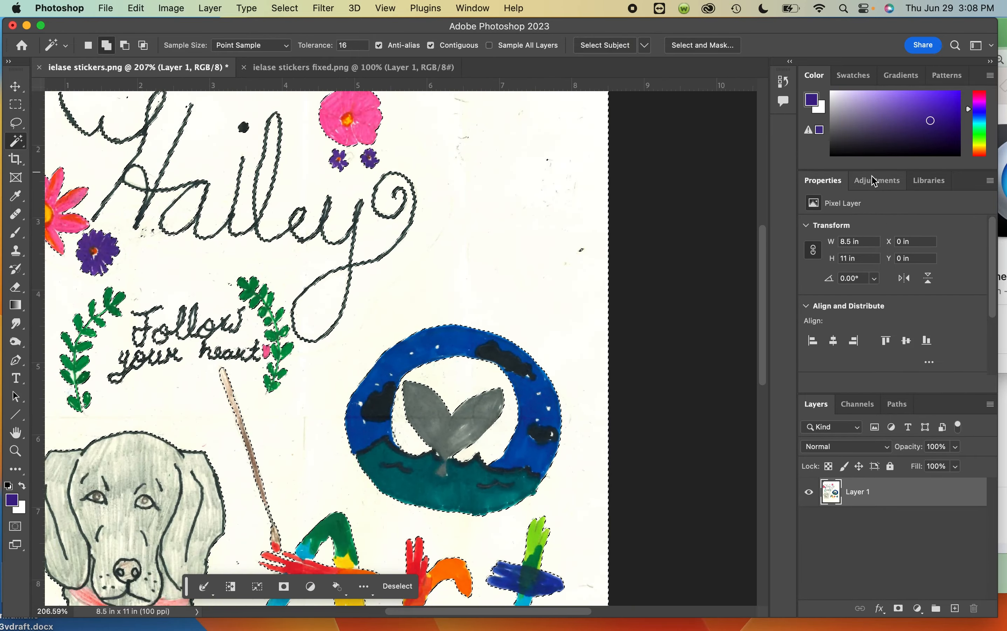
# Add a Color Balance layer masked to the paper with midtones at +83 blue.
pyautogui.click(877, 181)
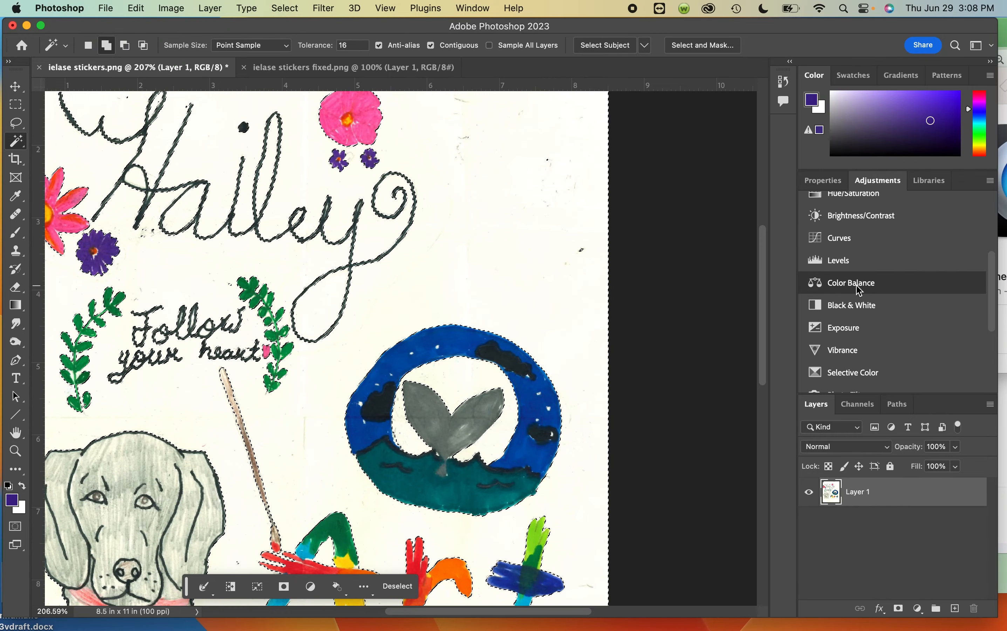
pyautogui.click(851, 283)
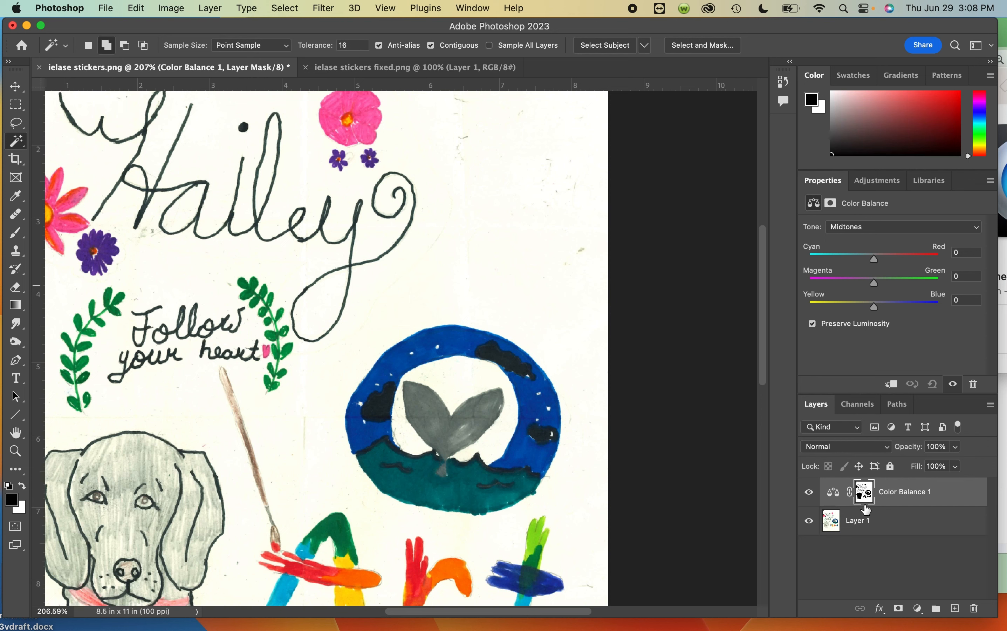
pyautogui.moveTo(867, 508)
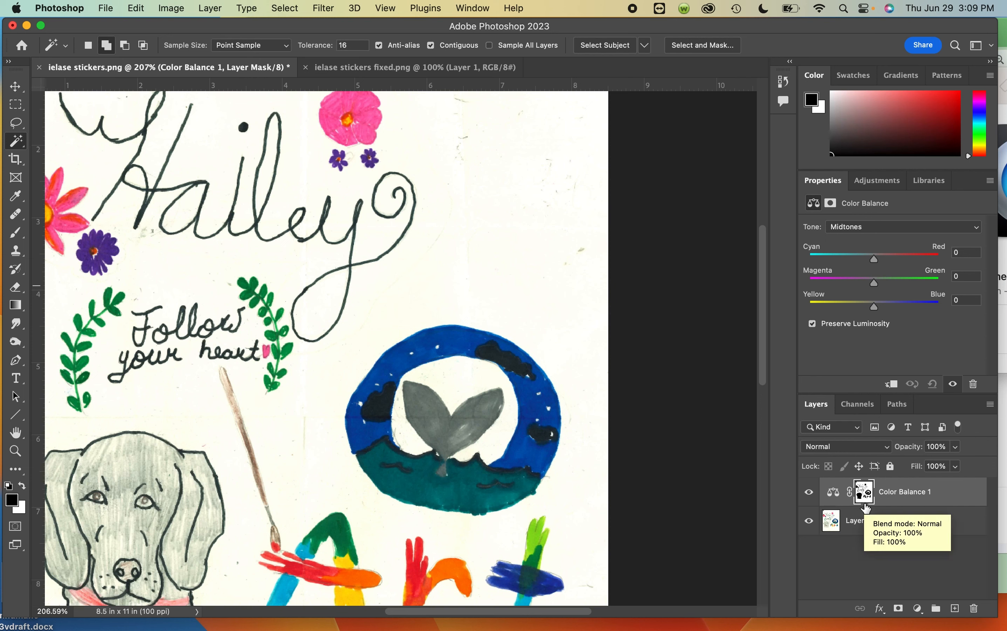
pyautogui.moveTo(873, 307); pyautogui.dragTo(930, 307)
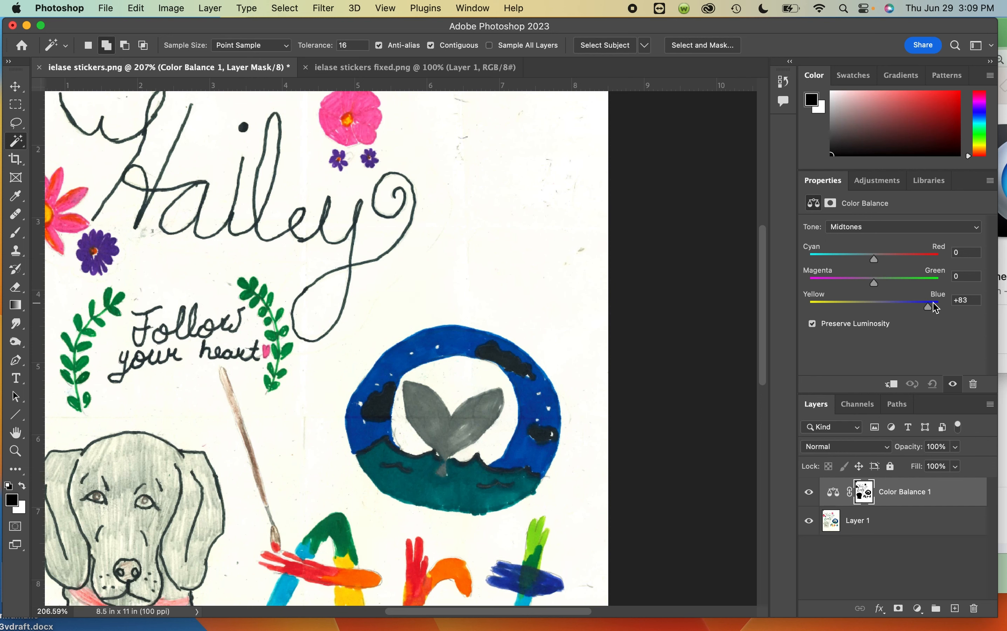